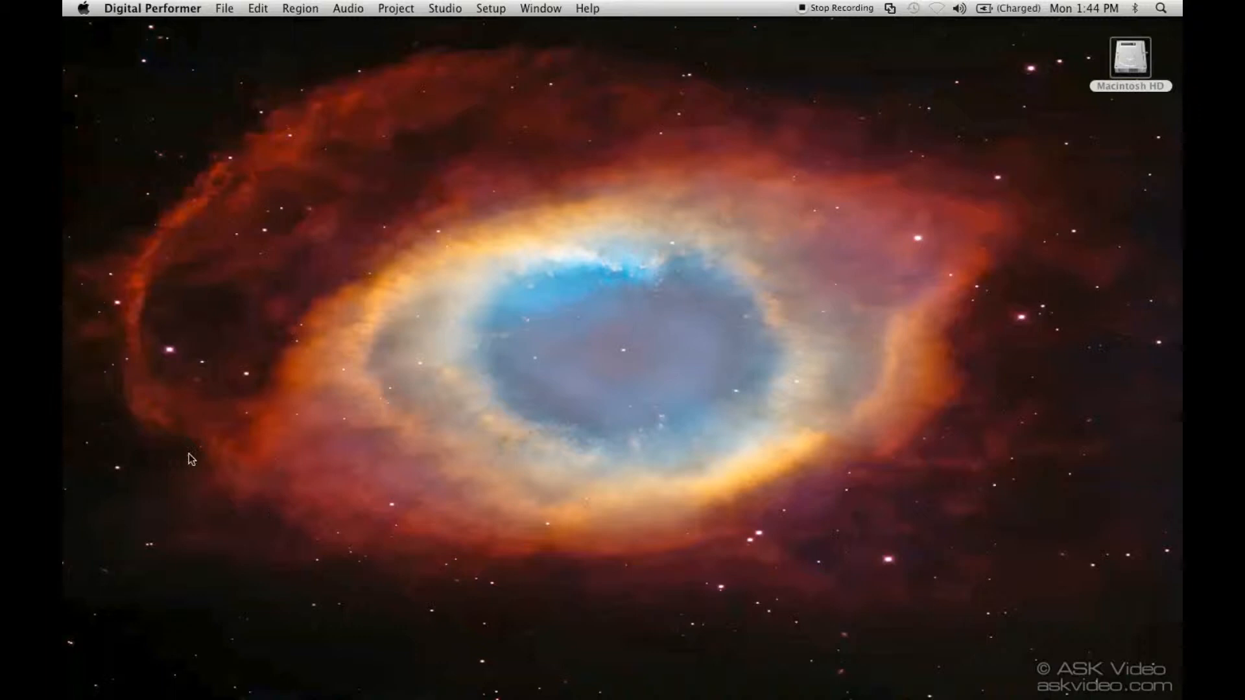
mouse_move(229, 16)
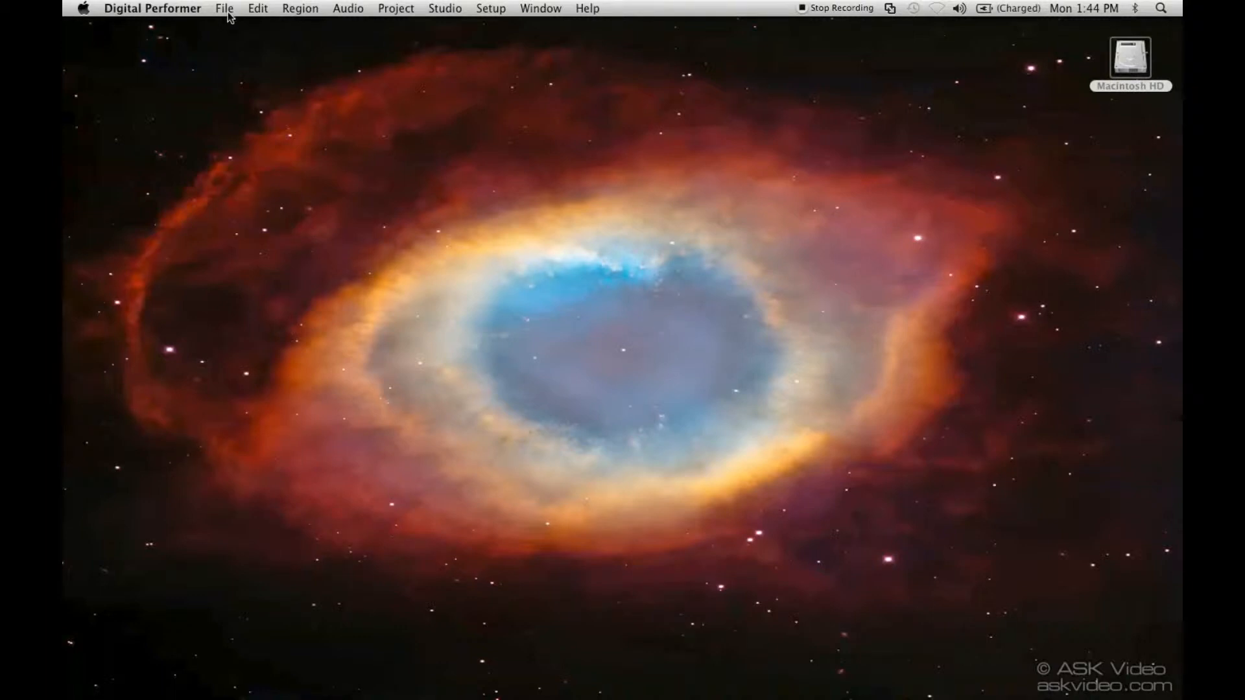
Step: Reveal the File menu's New submenu listing the available project templates
click(224, 8)
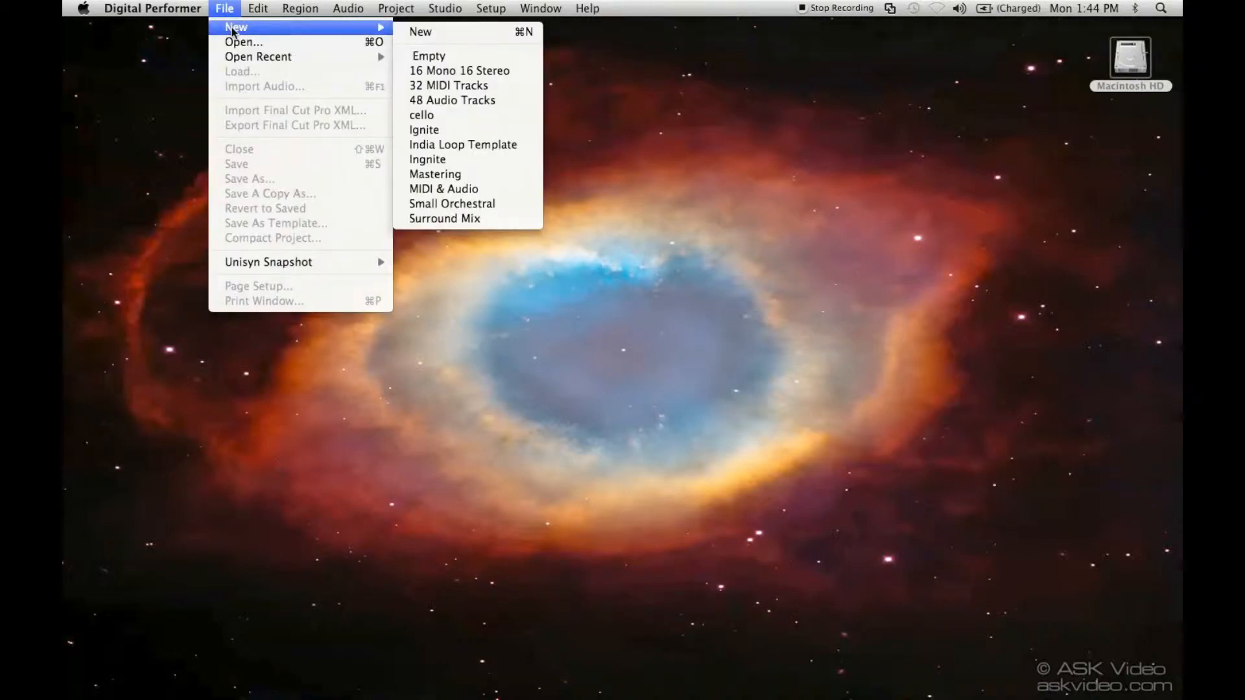
mouse_move(433, 31)
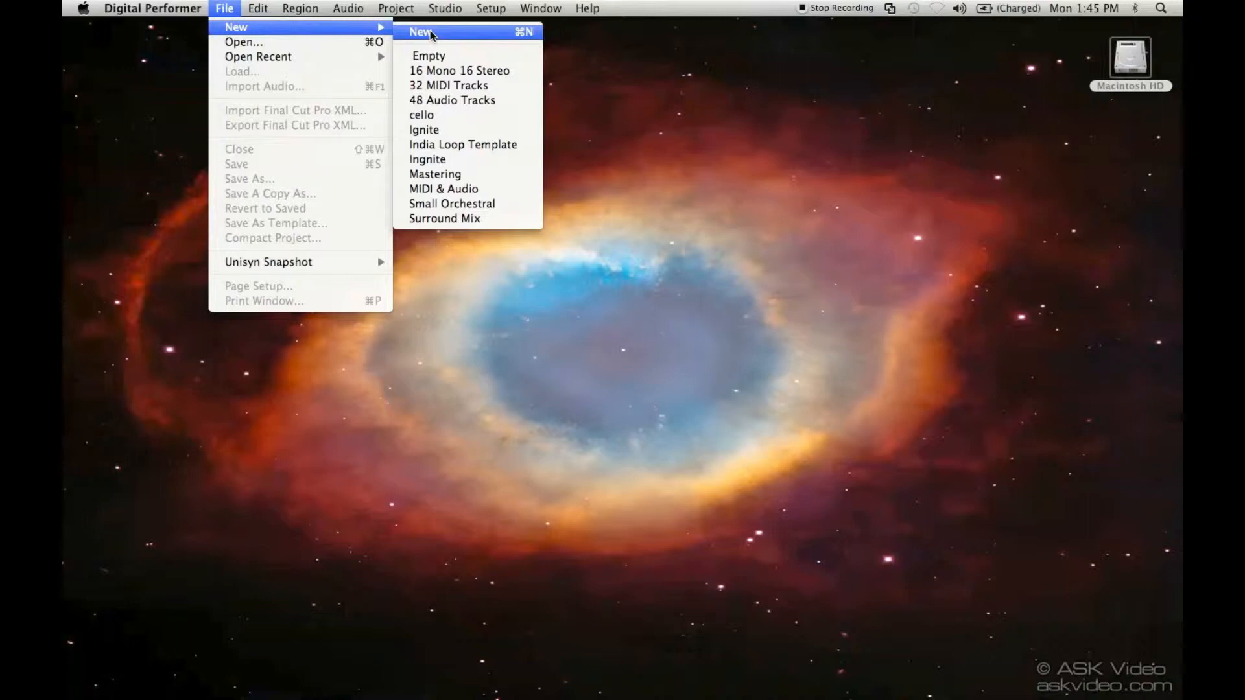
mouse_move(428, 56)
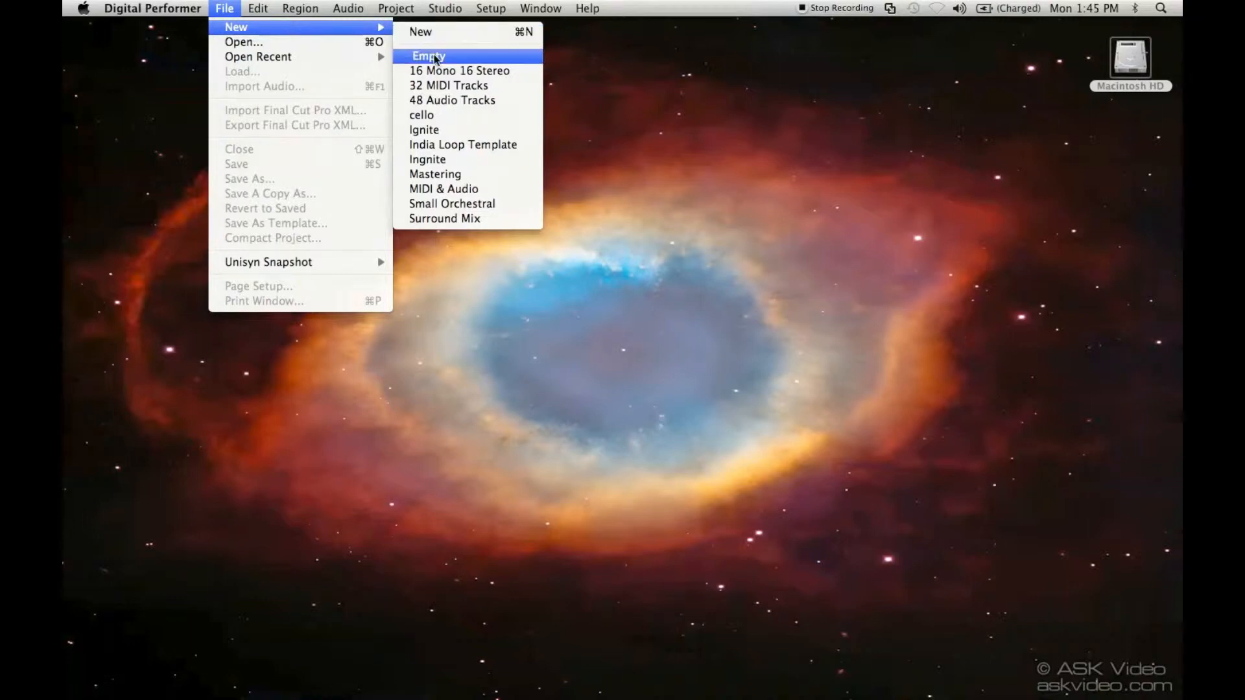
mouse_move(459, 70)
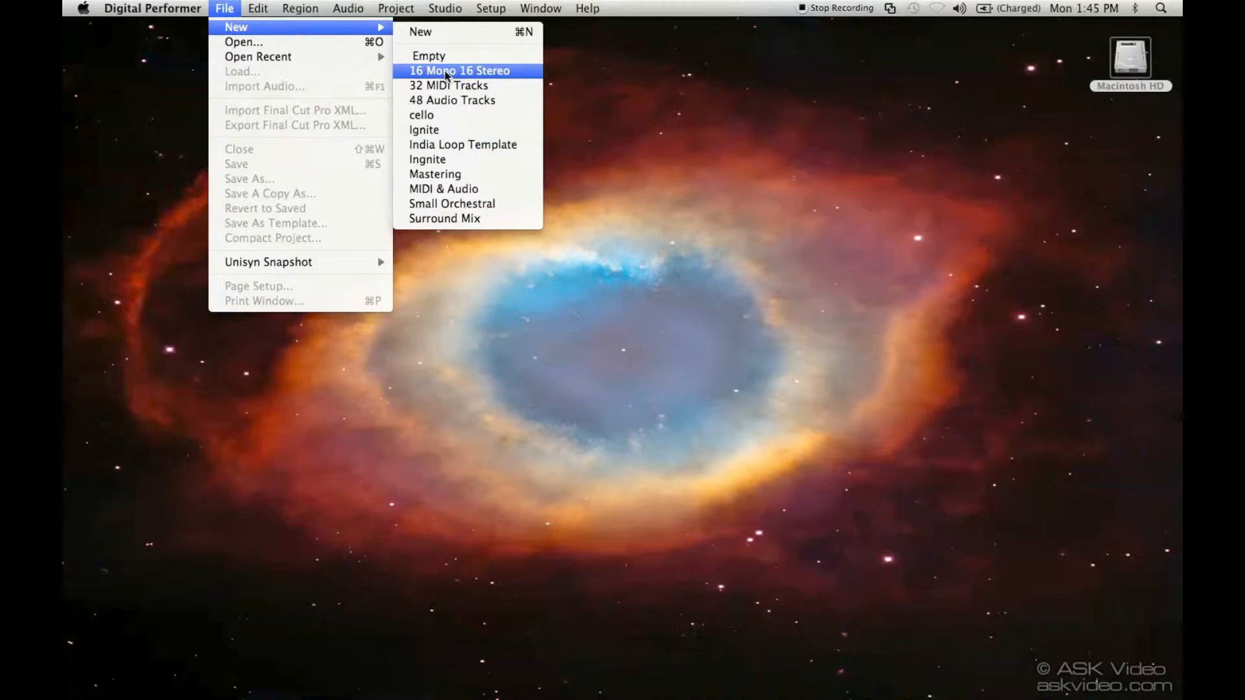
mouse_move(424, 130)
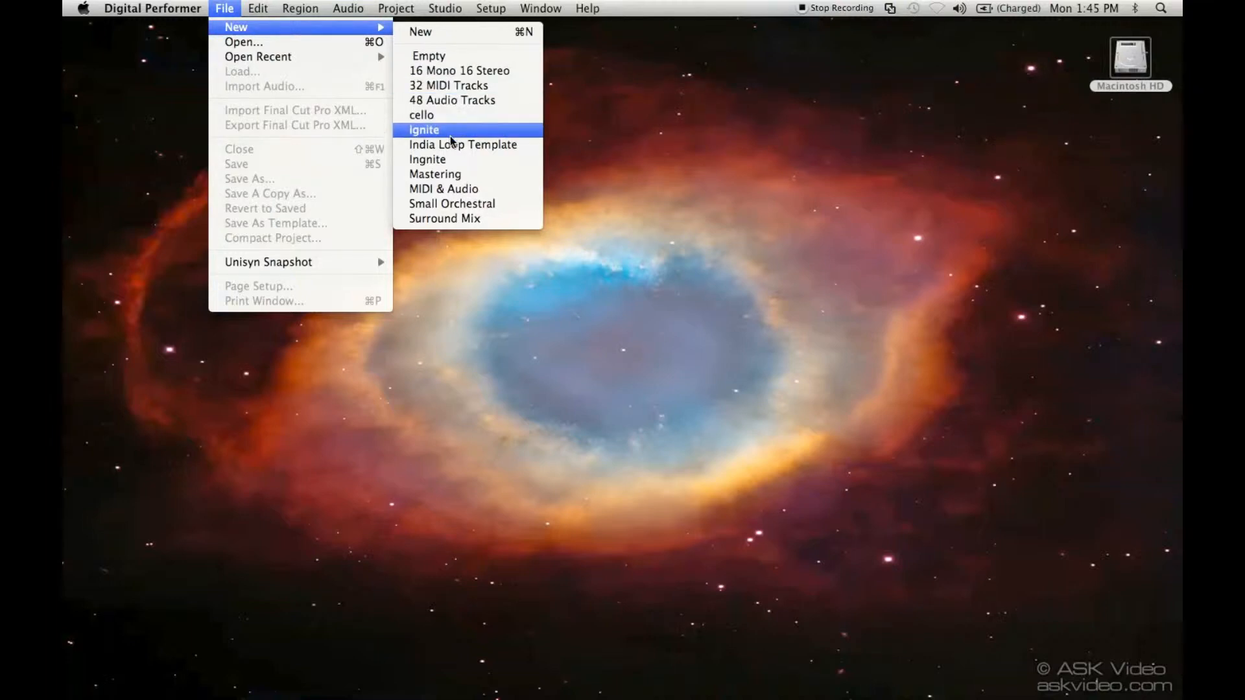
mouse_move(433, 173)
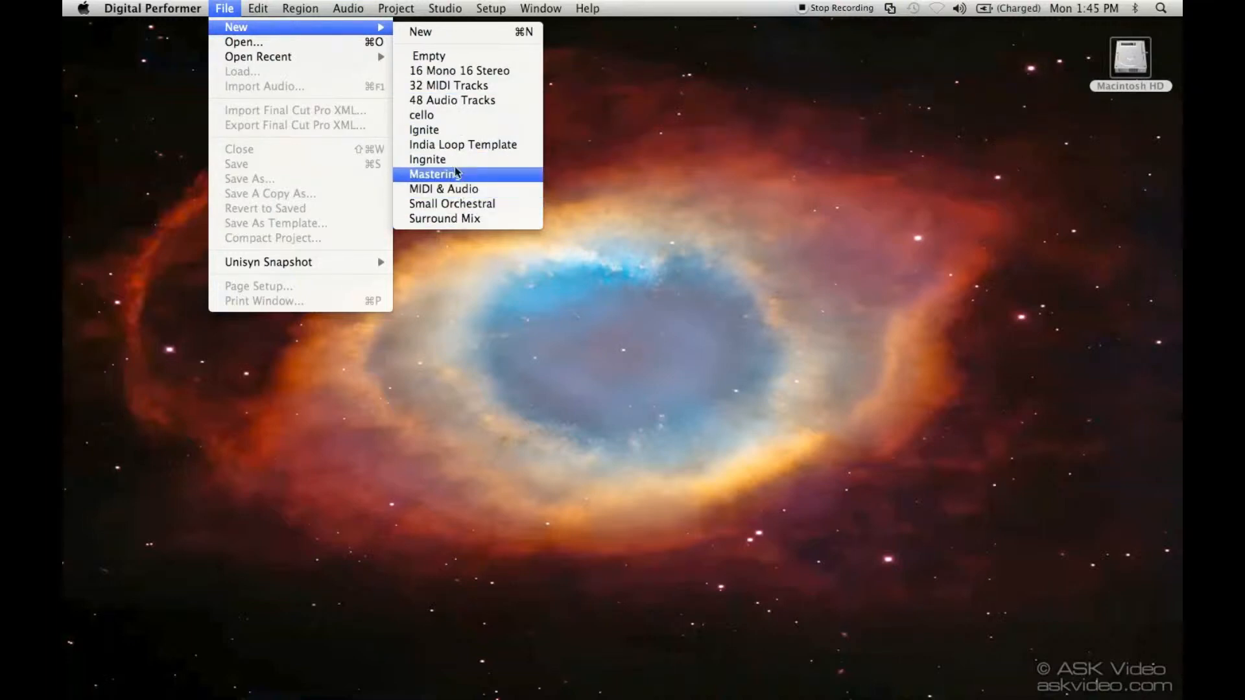
mouse_move(459, 70)
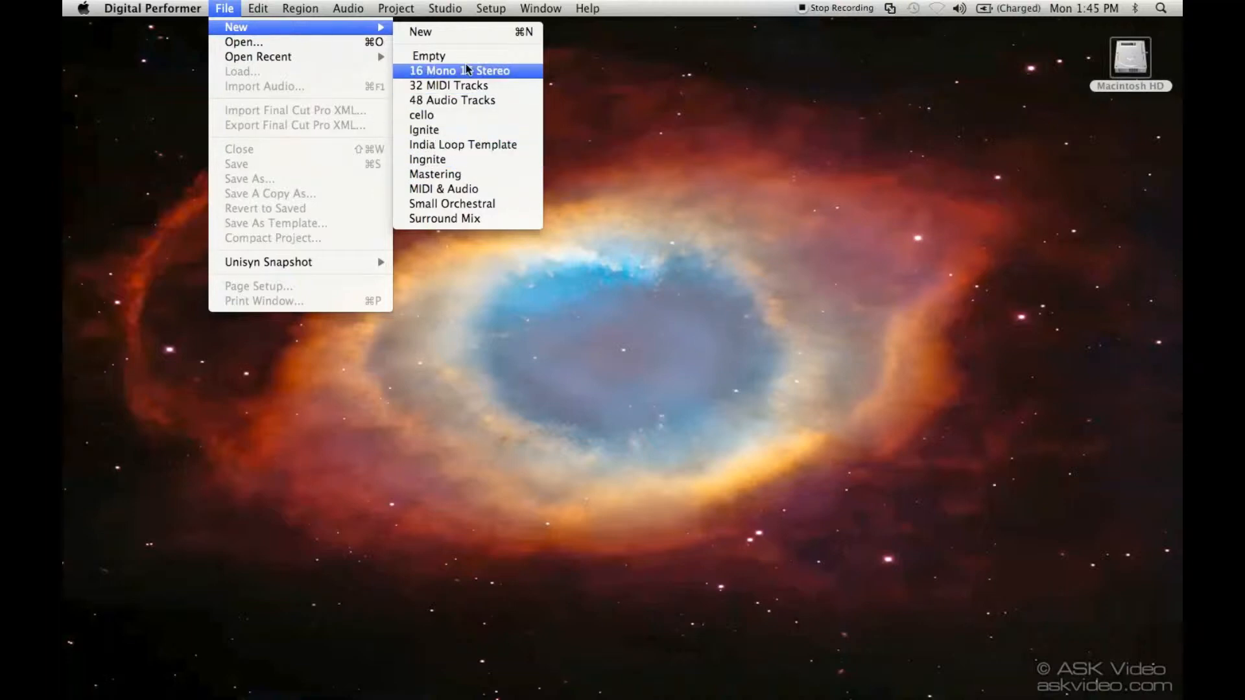
mouse_move(429, 56)
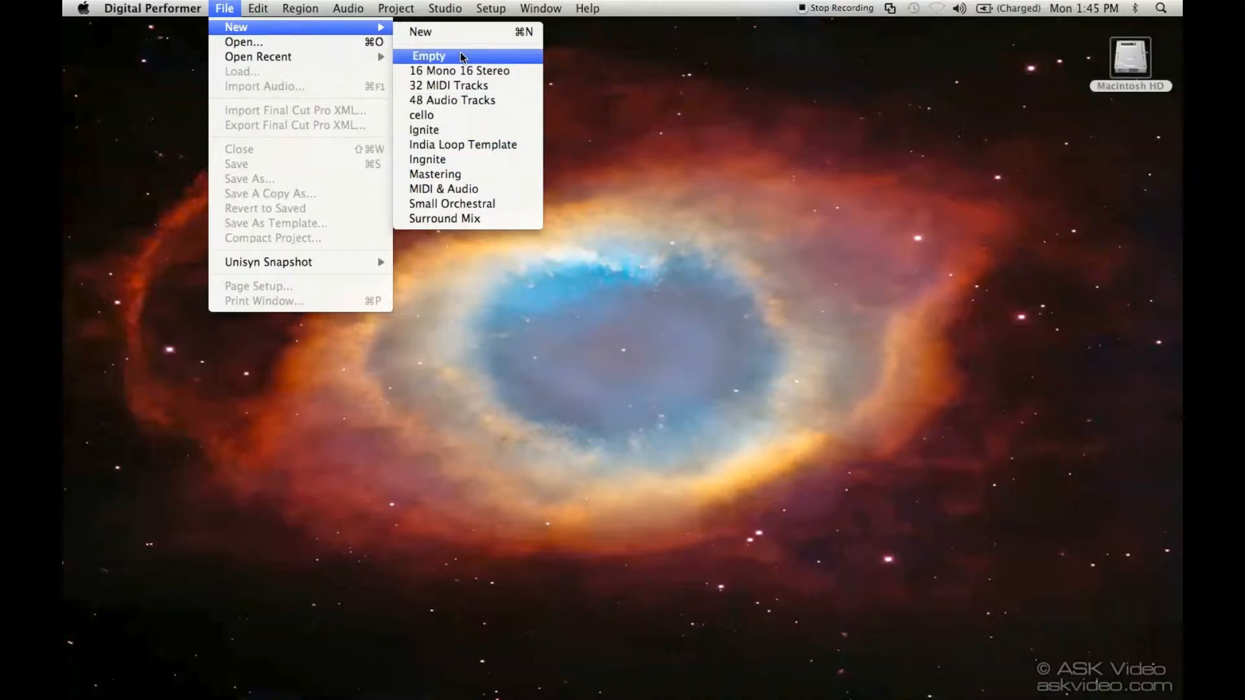
Step: Create an empty session named 'Opening a new session' saved in Documents
click(427, 56)
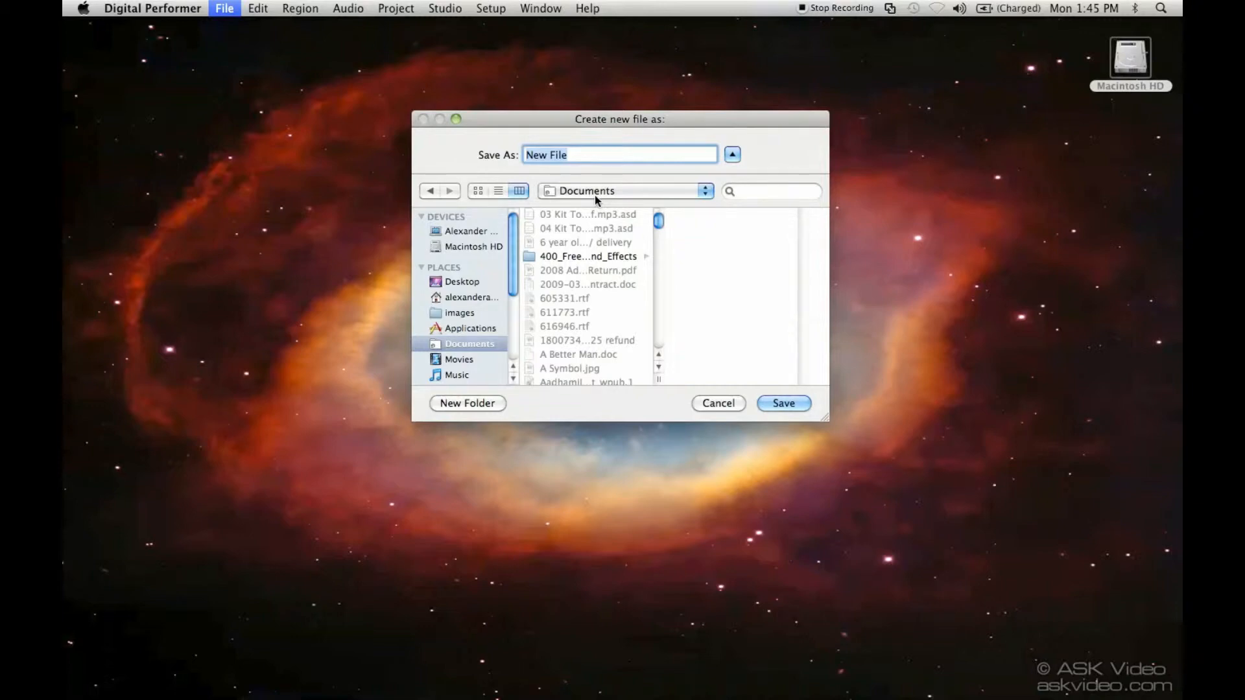
text(Opening a new)
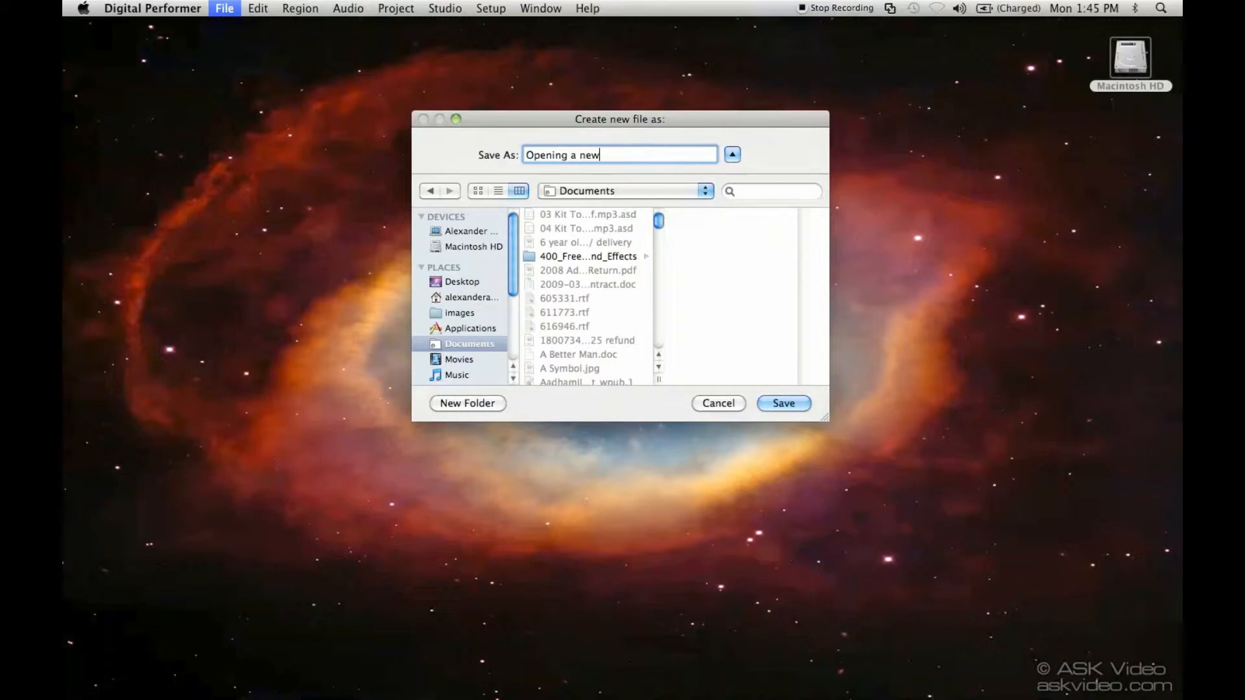
text(se)
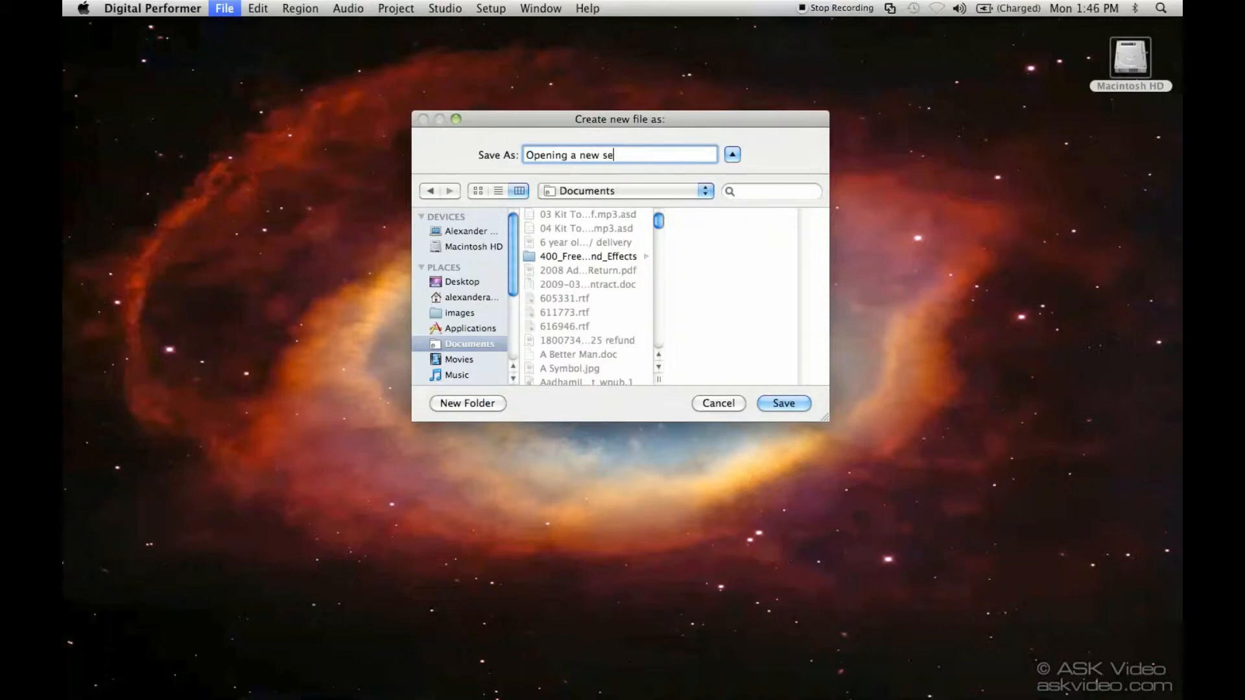
text(ssion)
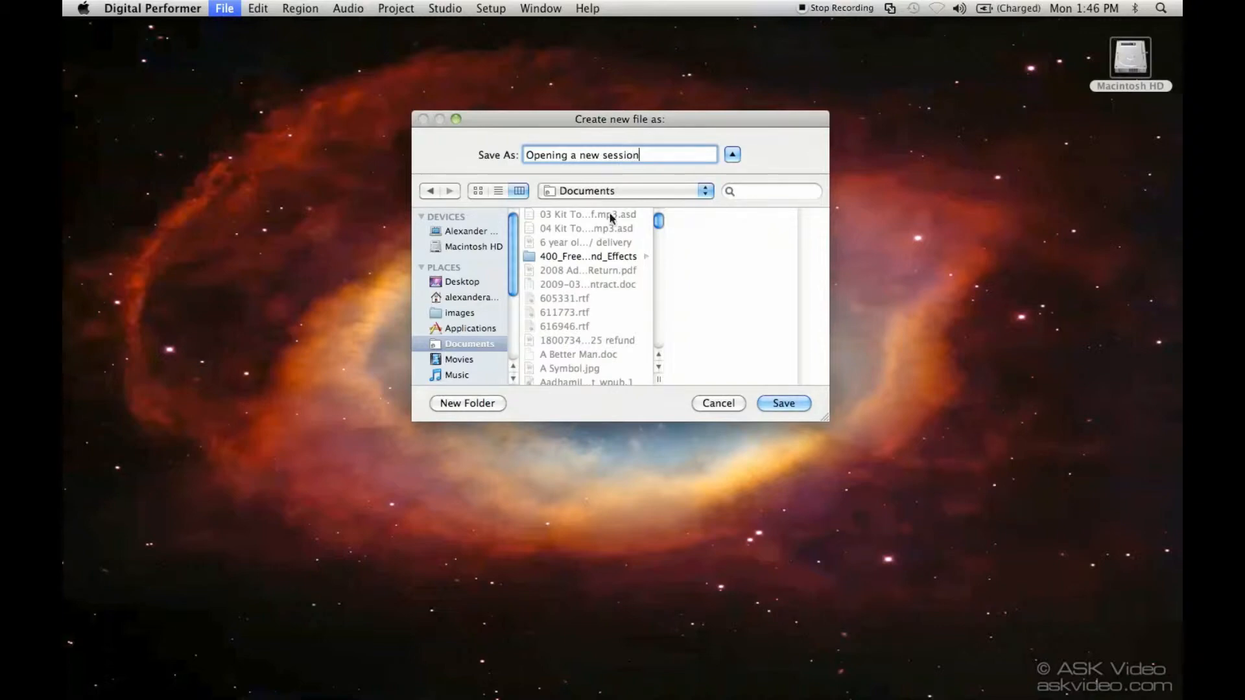
click(781, 402)
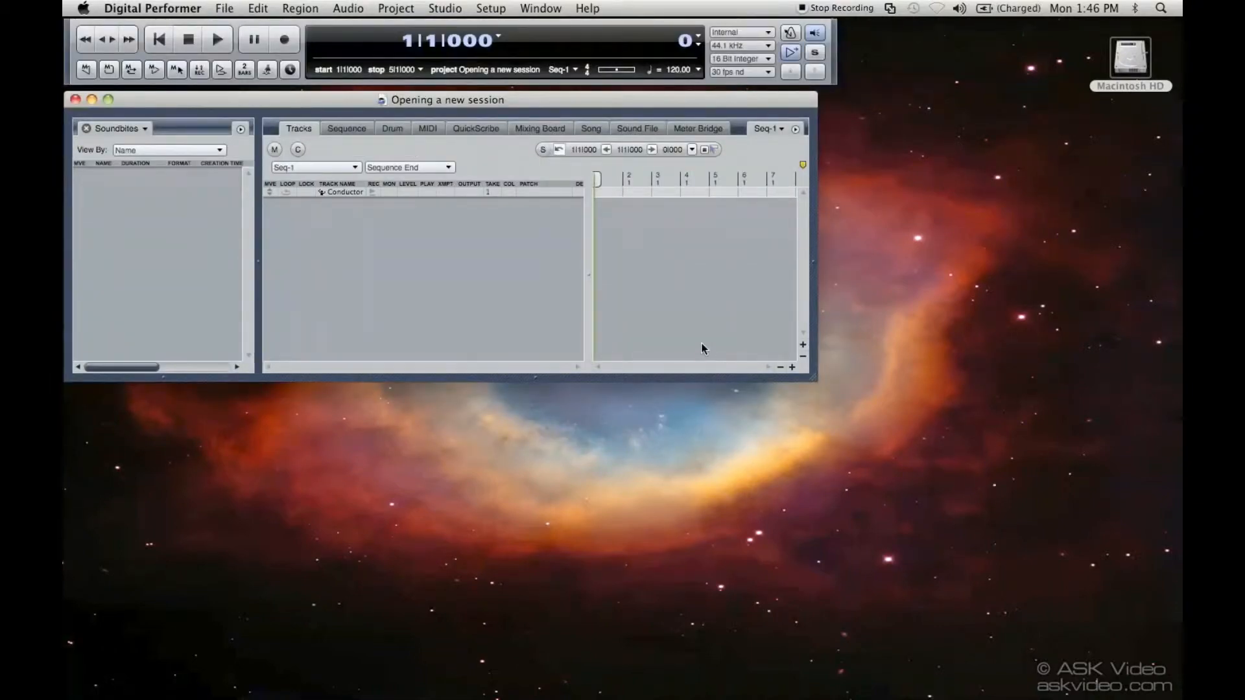
mouse_move(815, 383)
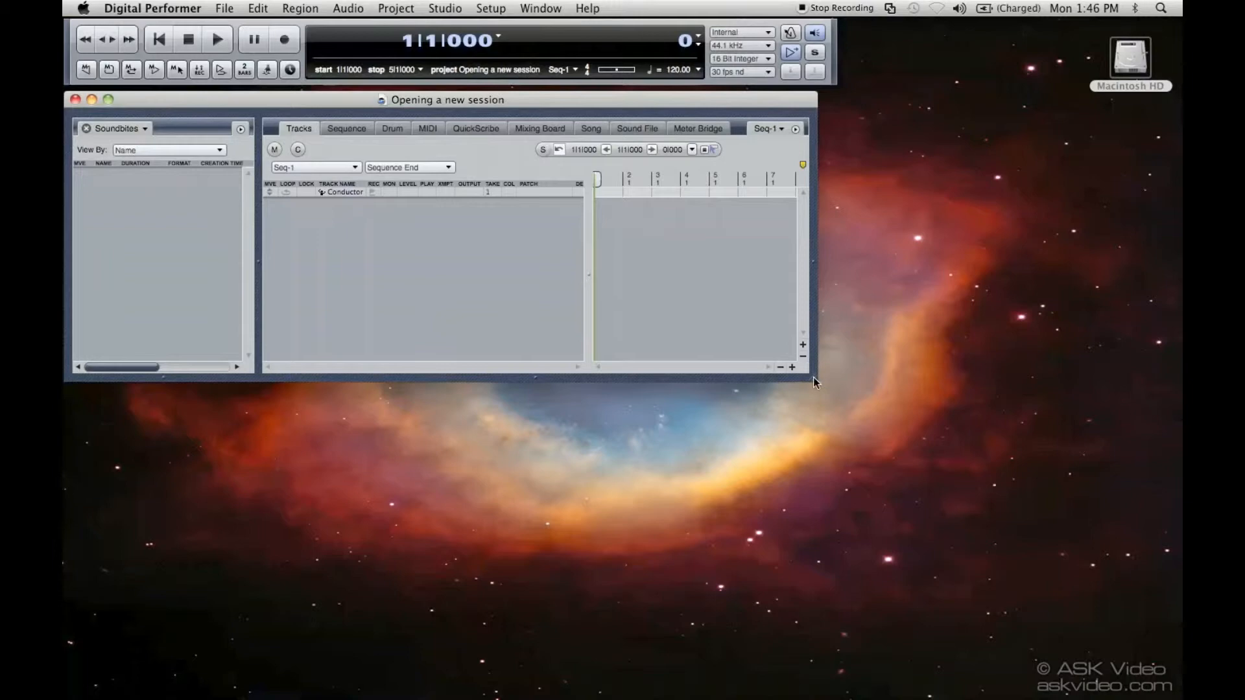
Step: Enlarge the Consolidated Window by its bottom-right corner to show more bars
drag(809, 381, 1064, 493)
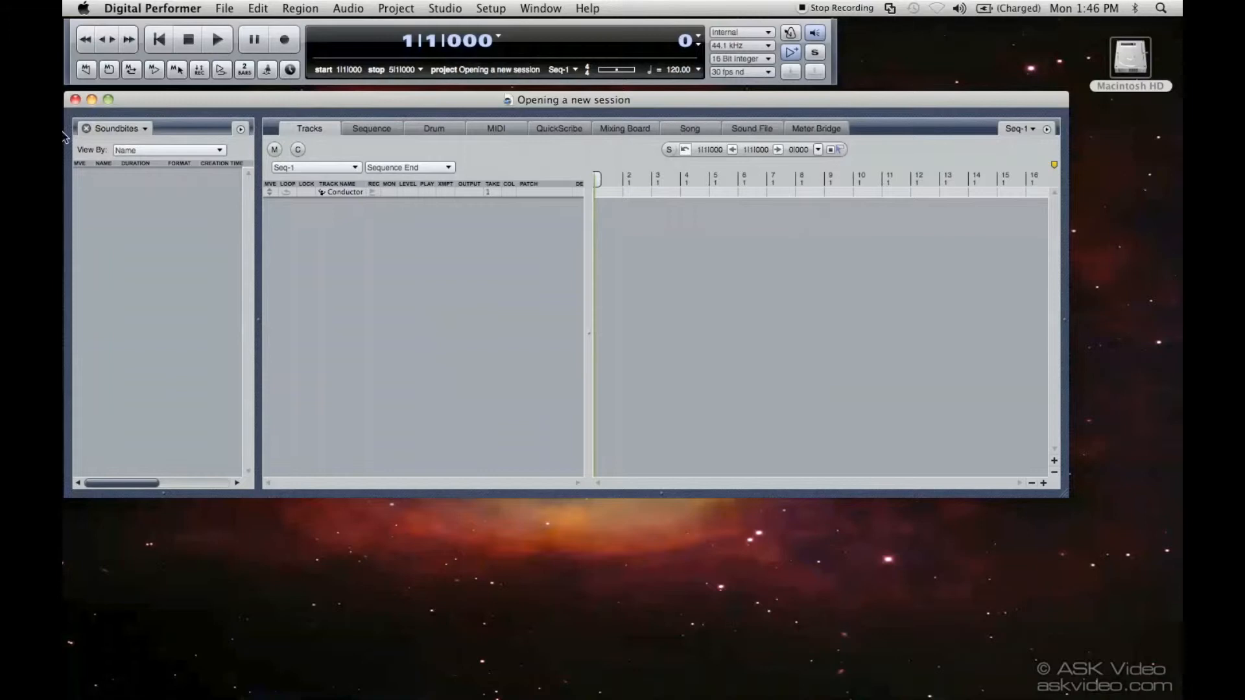
Step: Close the 'Opening a new session' project and return to the New template list
click(224, 8)
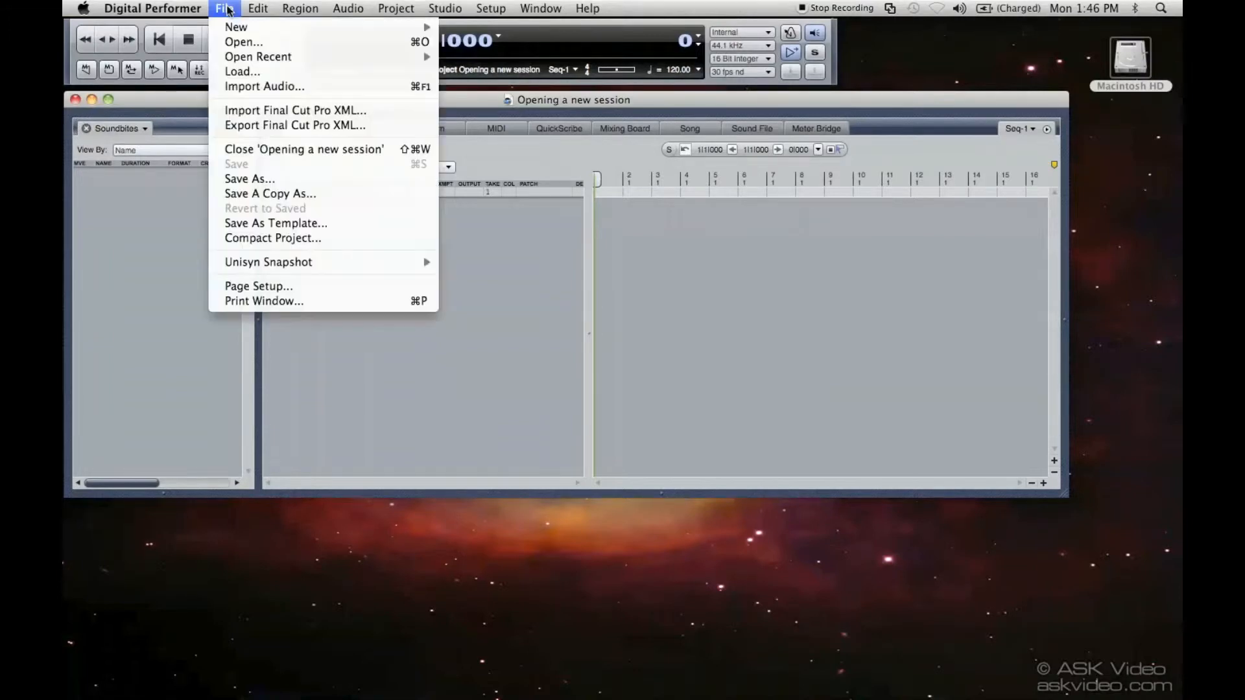
mouse_move(303, 149)
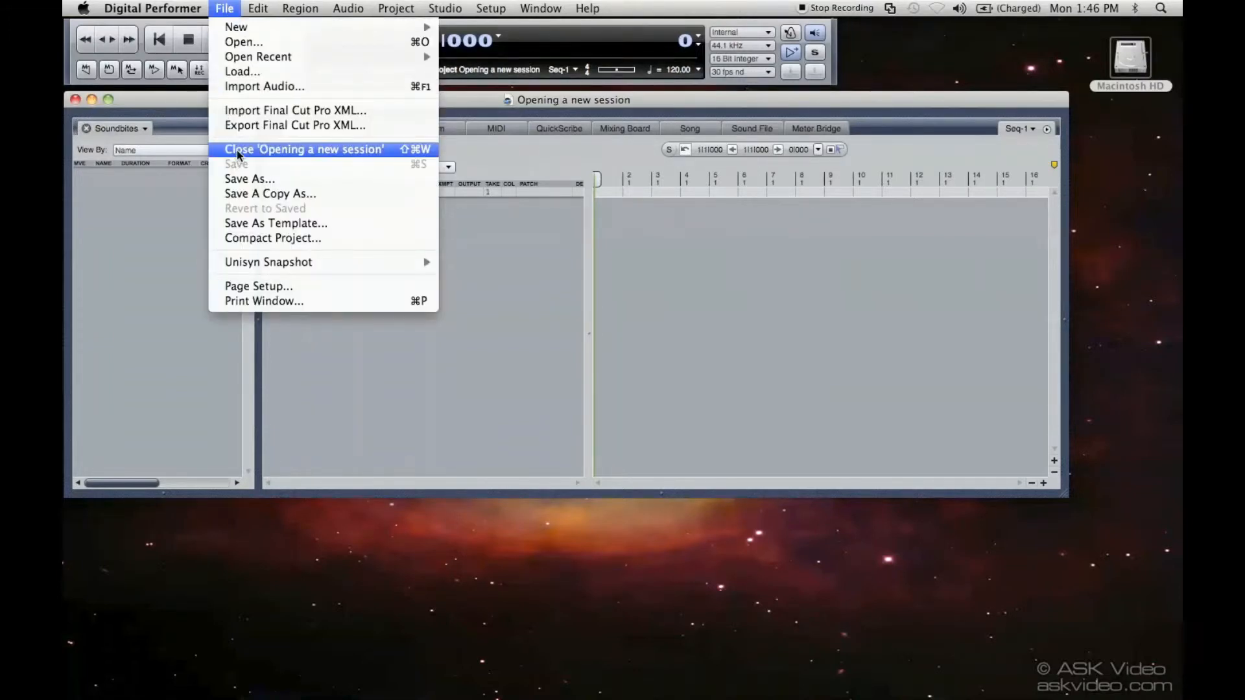
click(304, 149)
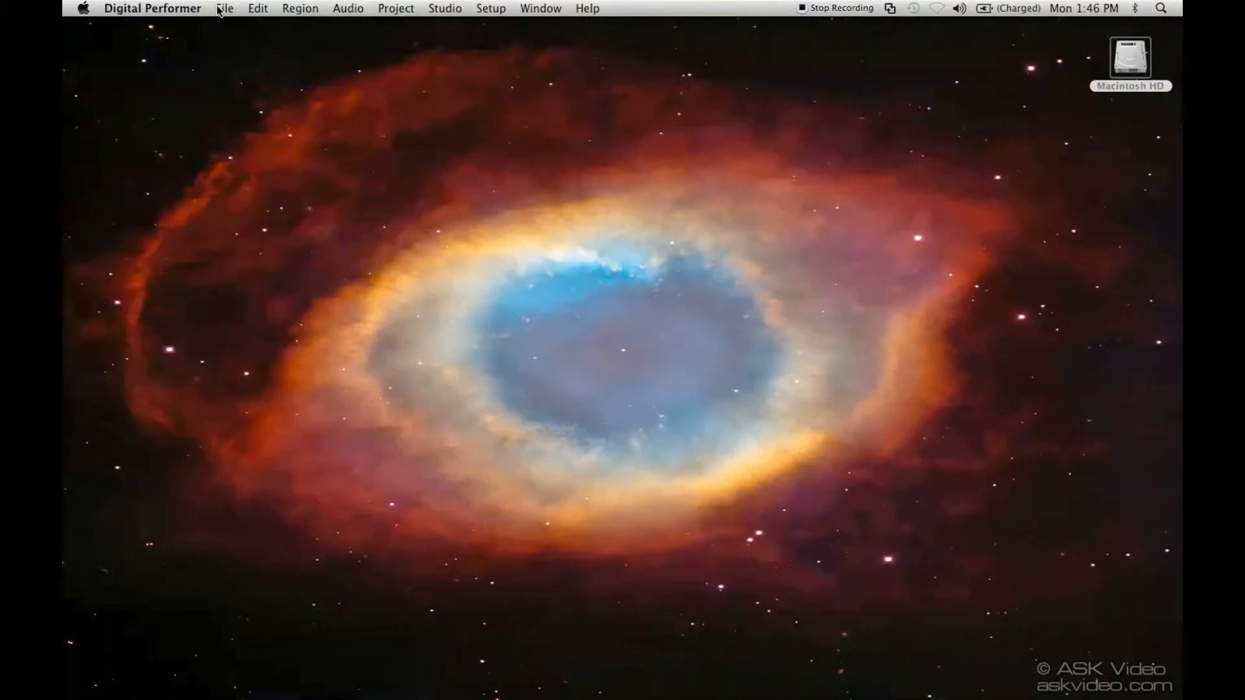
click(224, 8)
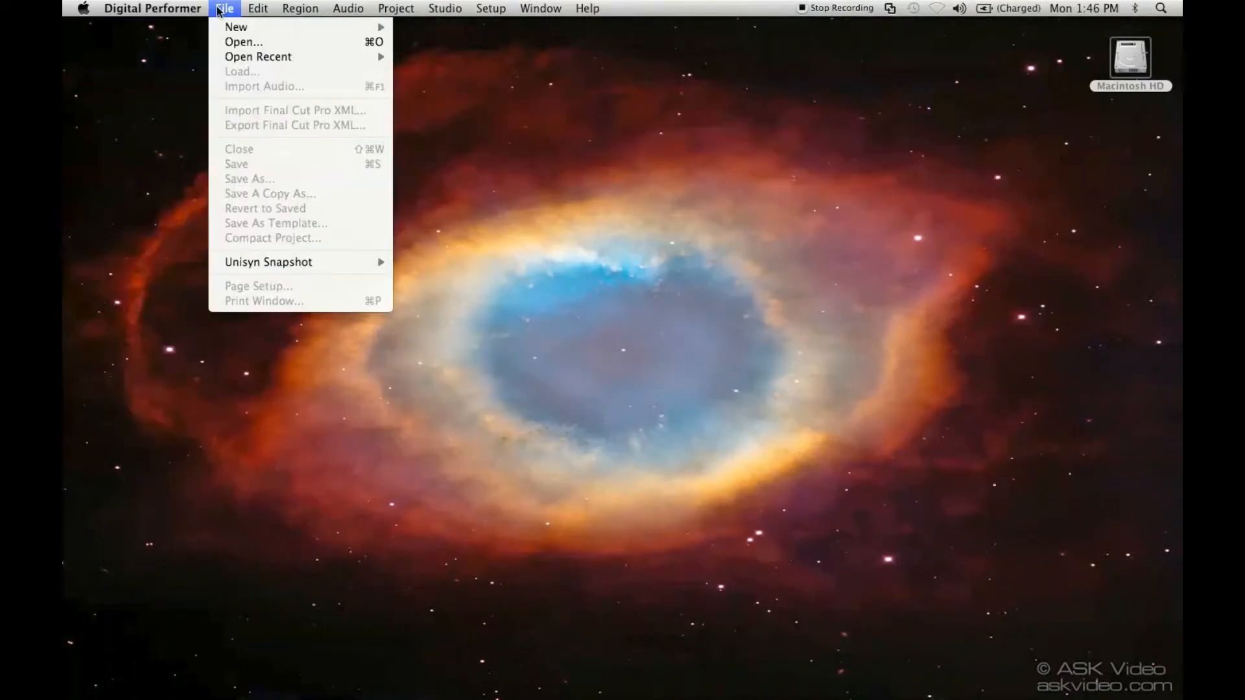
mouse_move(236, 26)
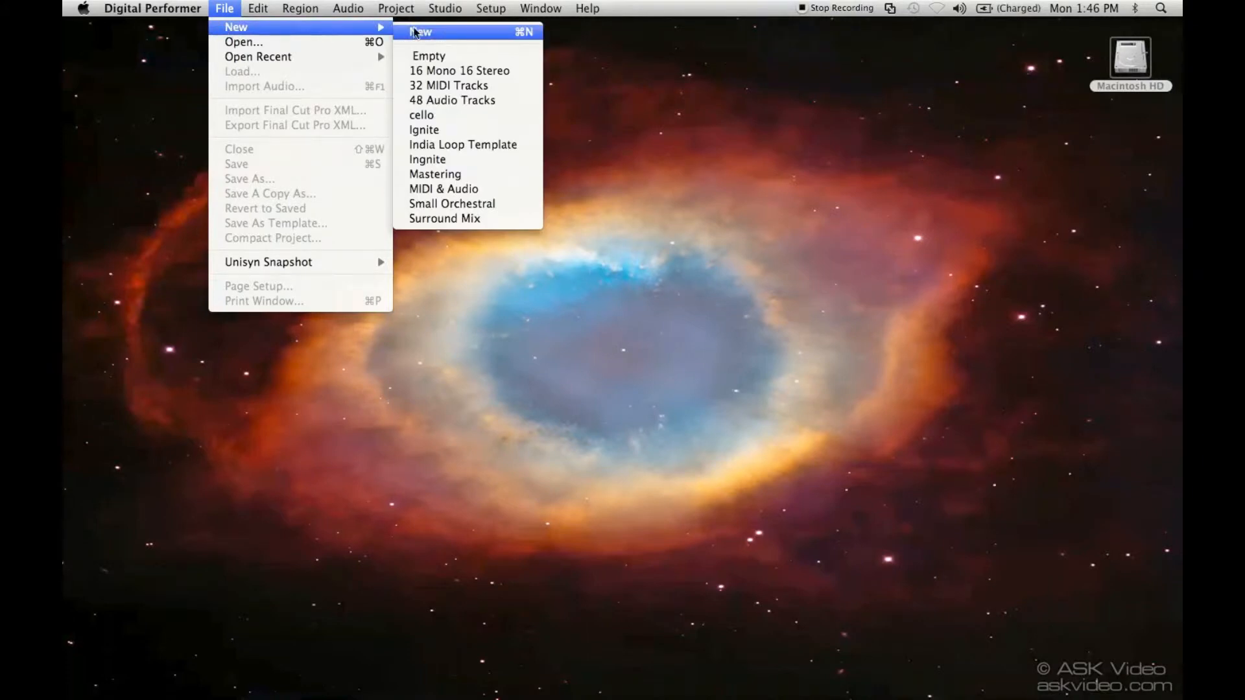
mouse_move(429, 56)
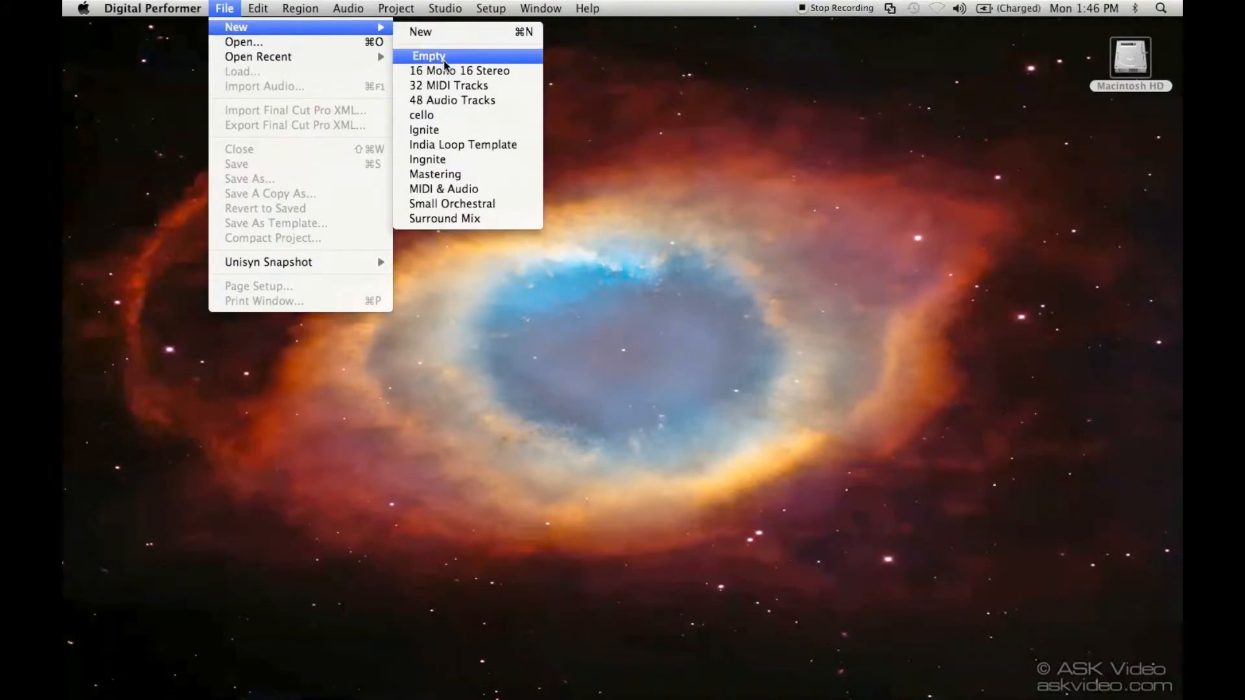
mouse_move(458, 70)
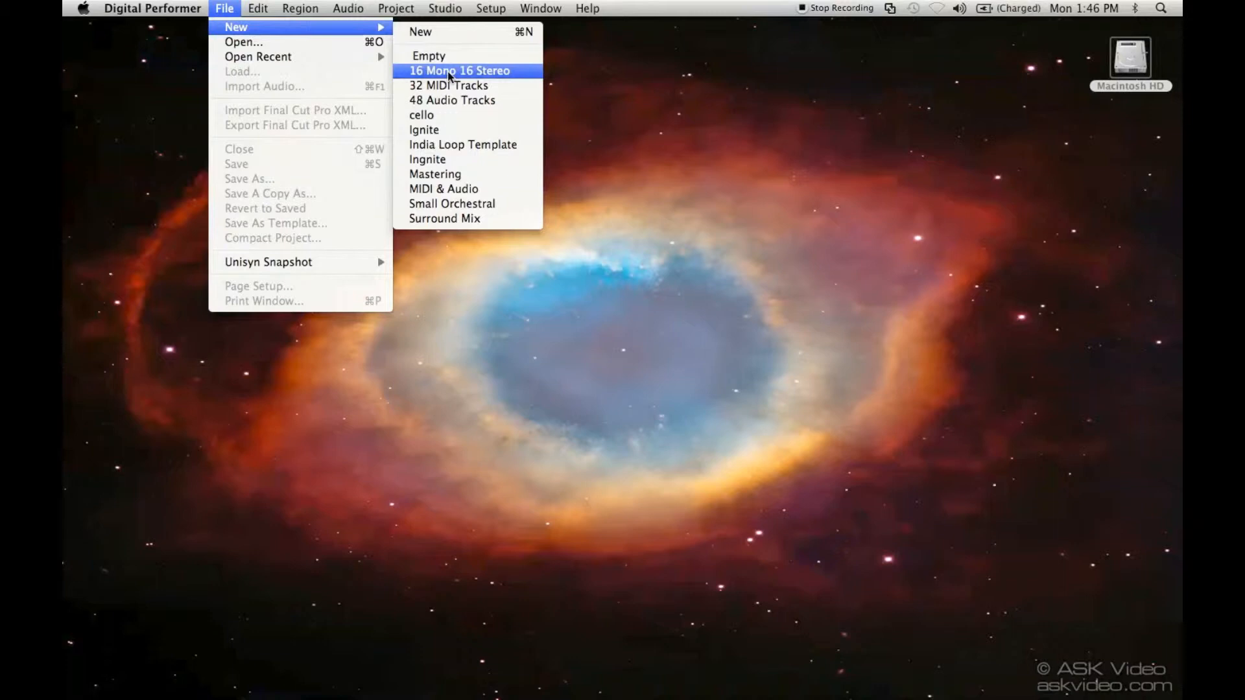
mouse_move(451, 100)
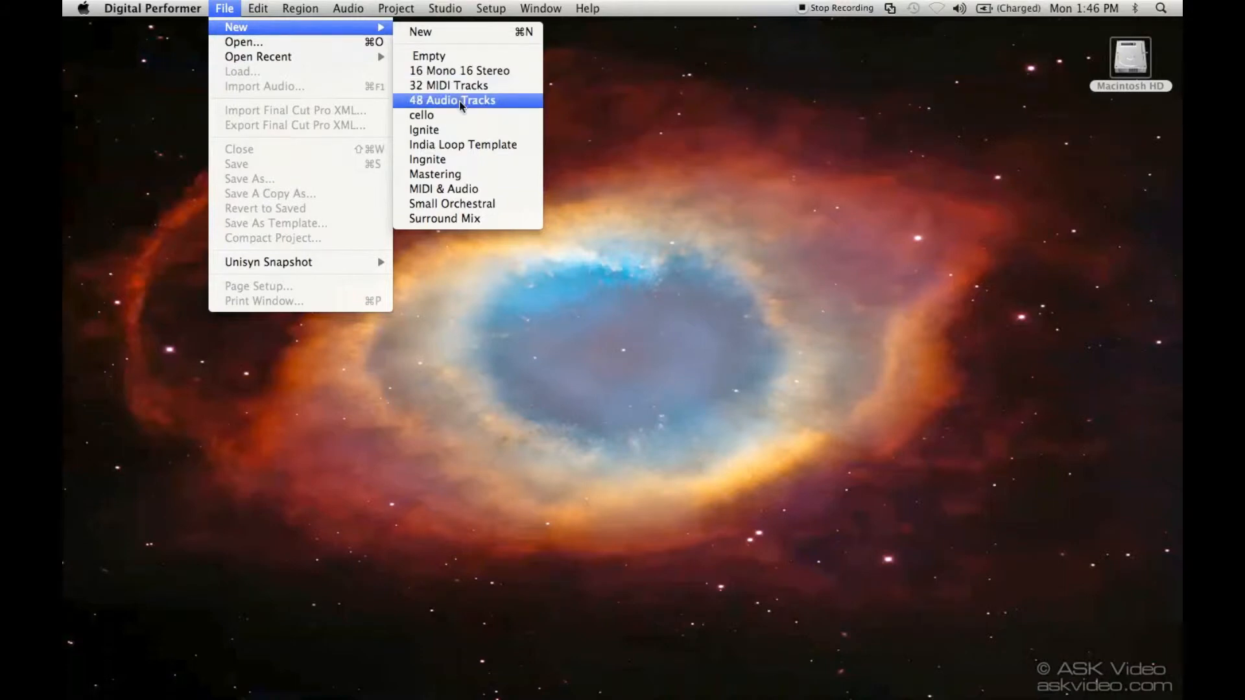
Step: Create a template-based session named 'Session 1' saved in Documents
click(451, 100)
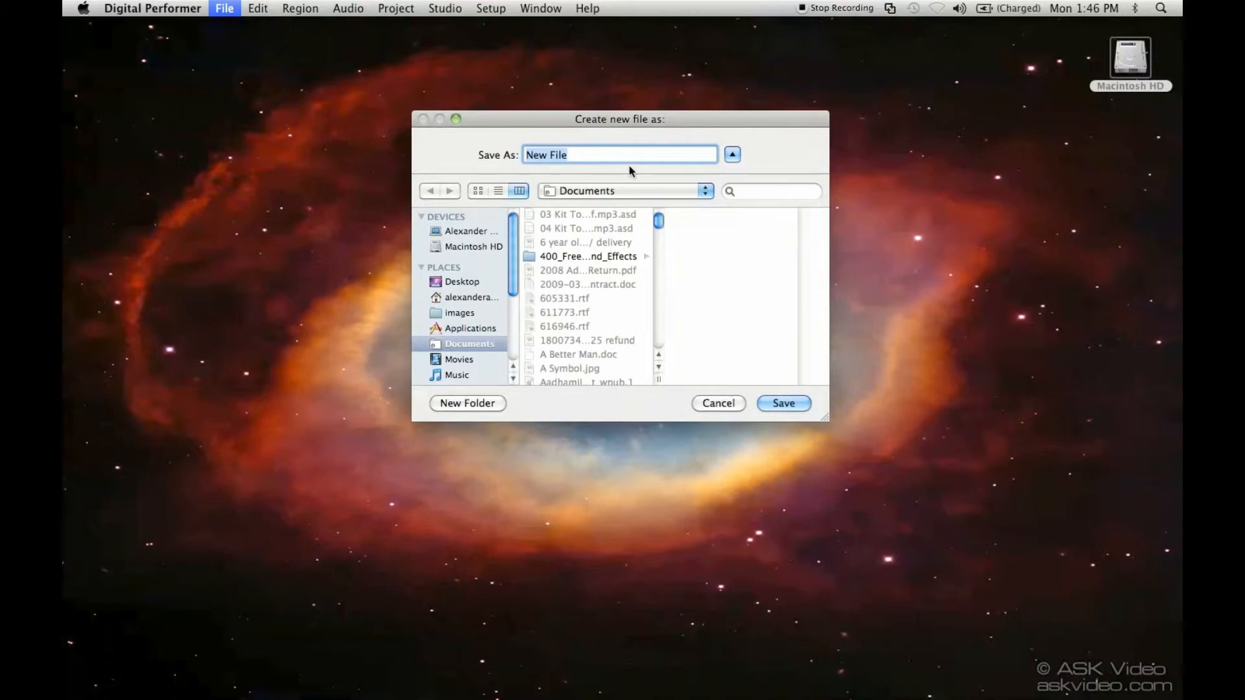
text(S)
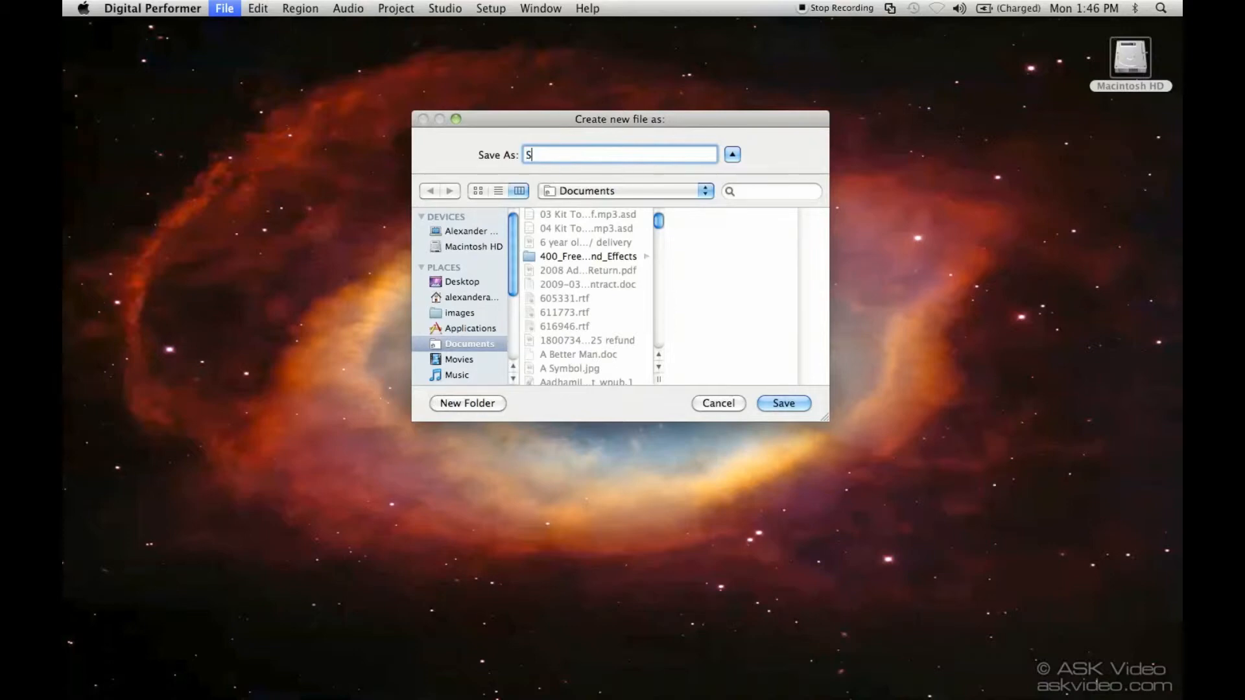
text(essio)
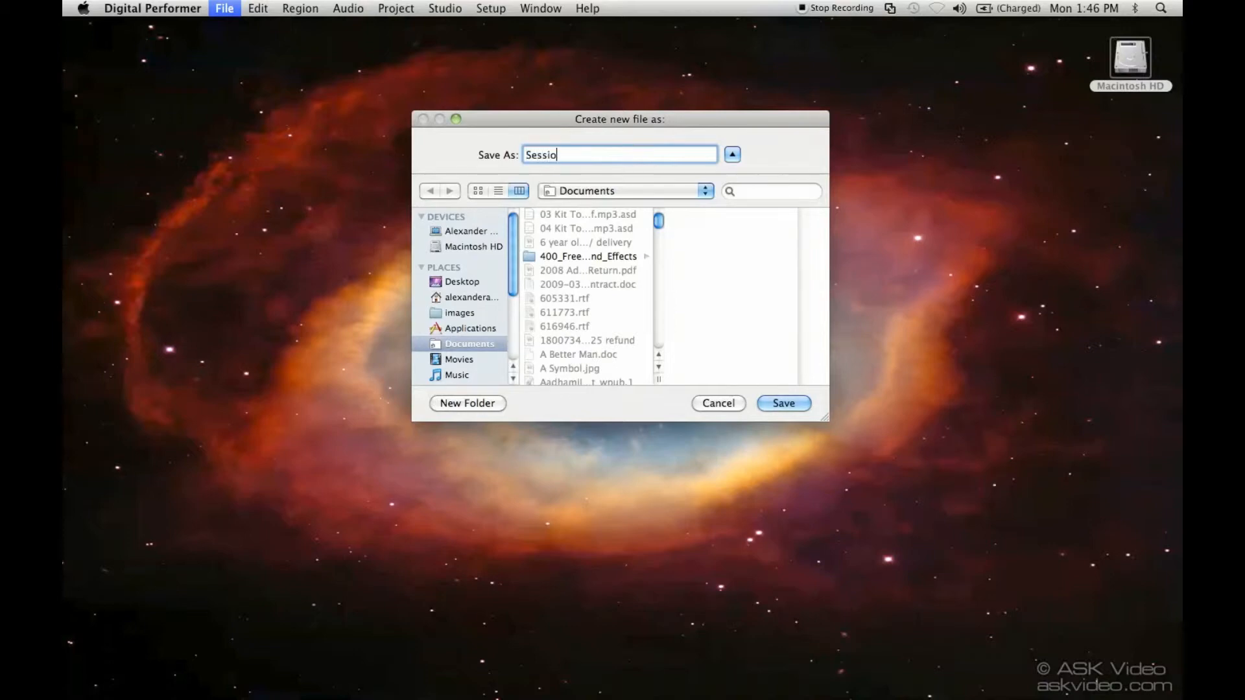
text(n)
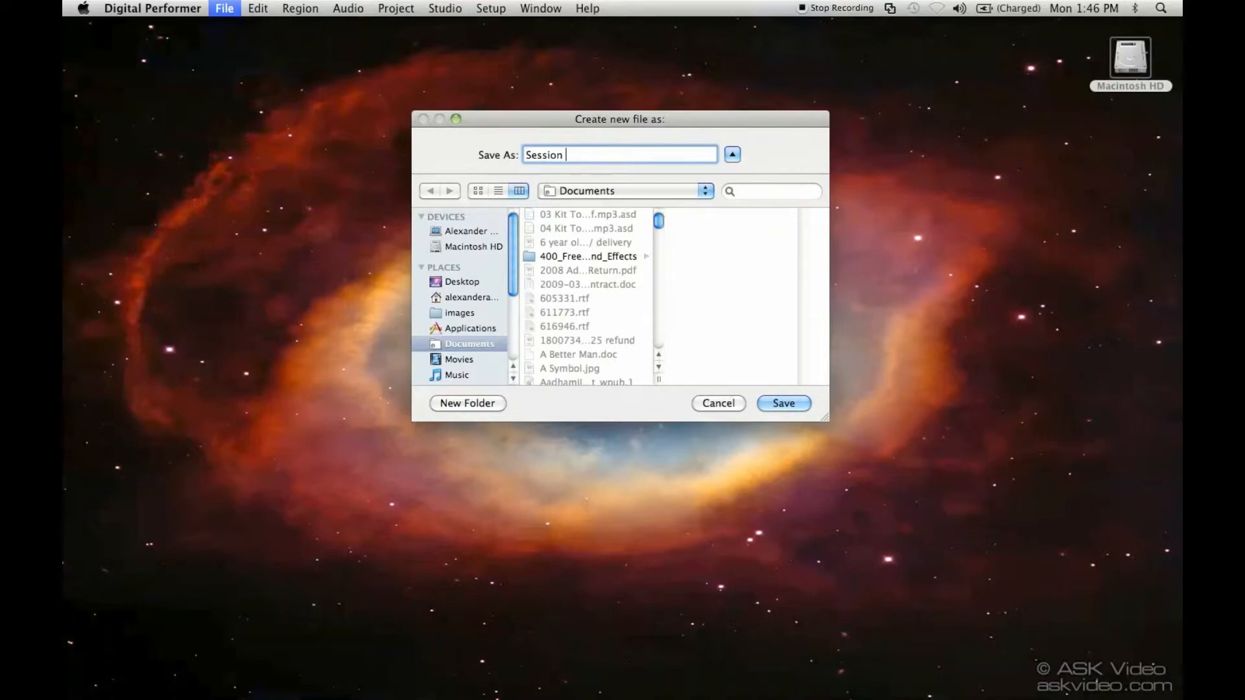
text(1)
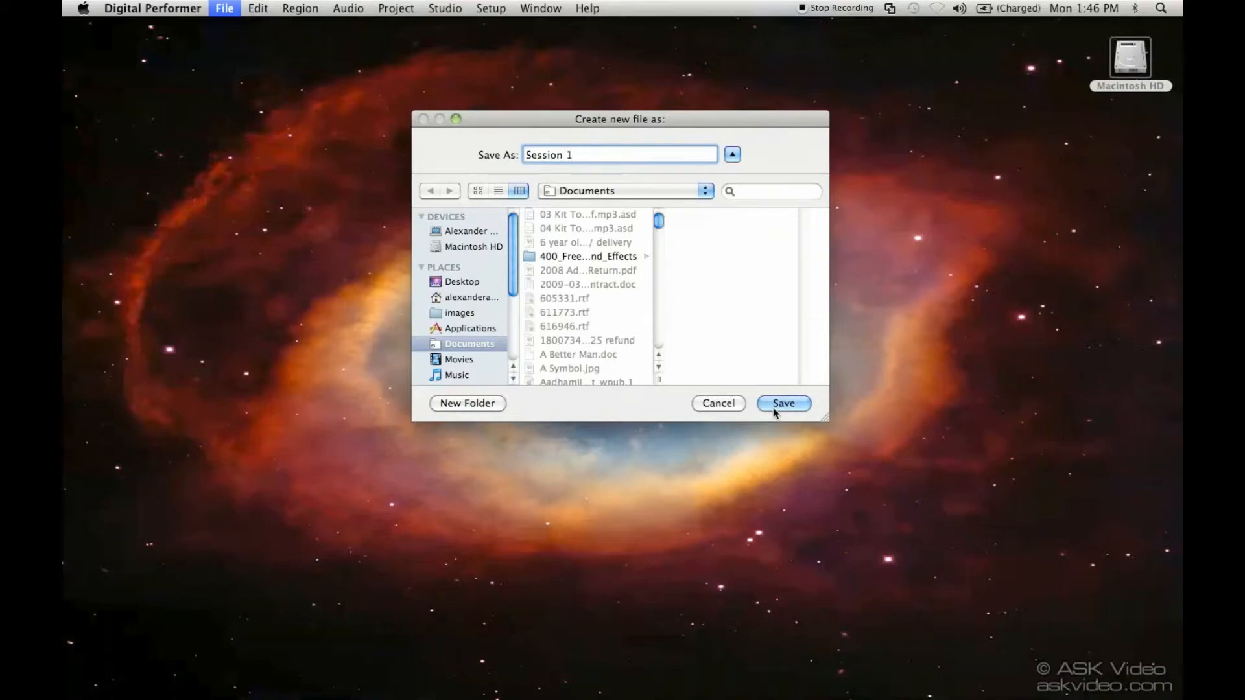
click(783, 402)
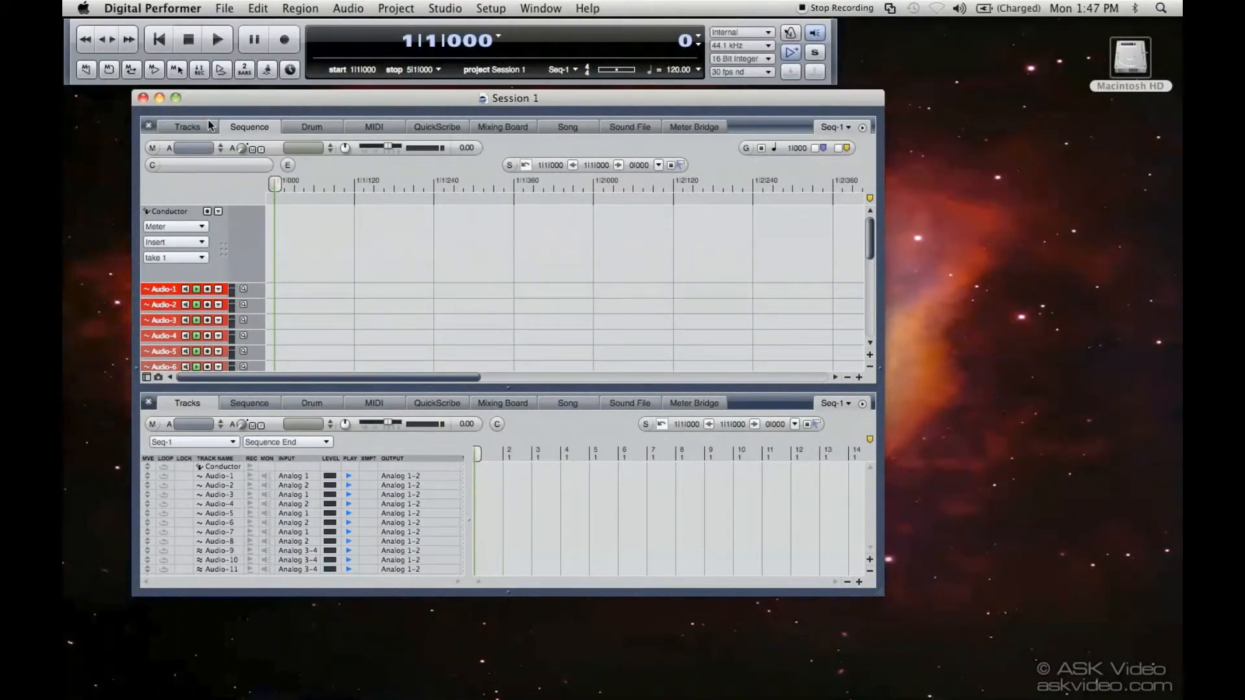
click(187, 126)
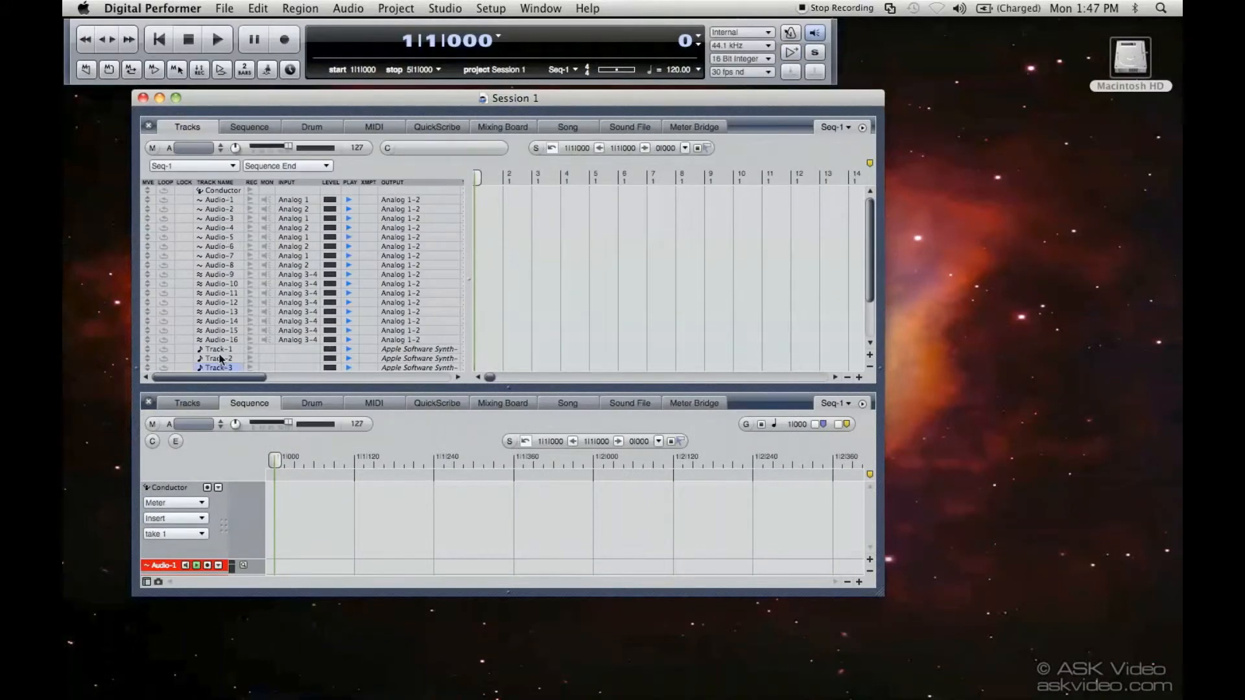
click(218, 349)
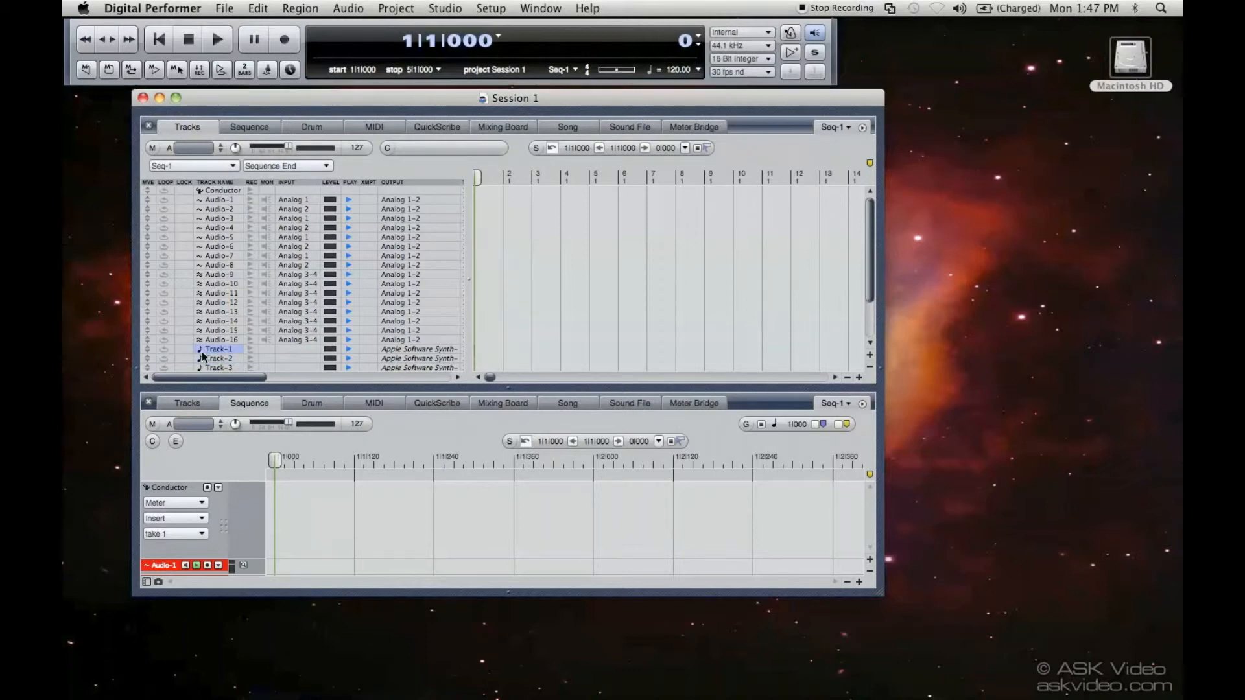
mouse_move(207, 365)
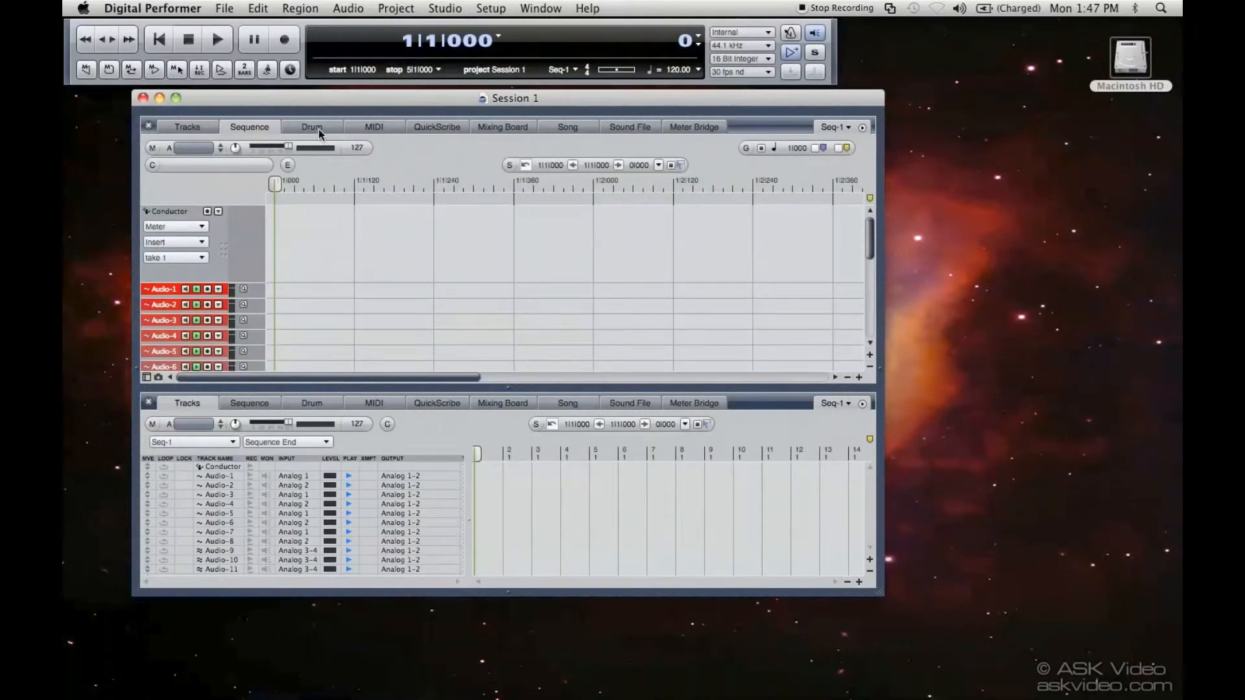
Step: Browse the Drum, MIDI, Mixing Board and Song editors, dismissing the add-song prompt
click(312, 126)
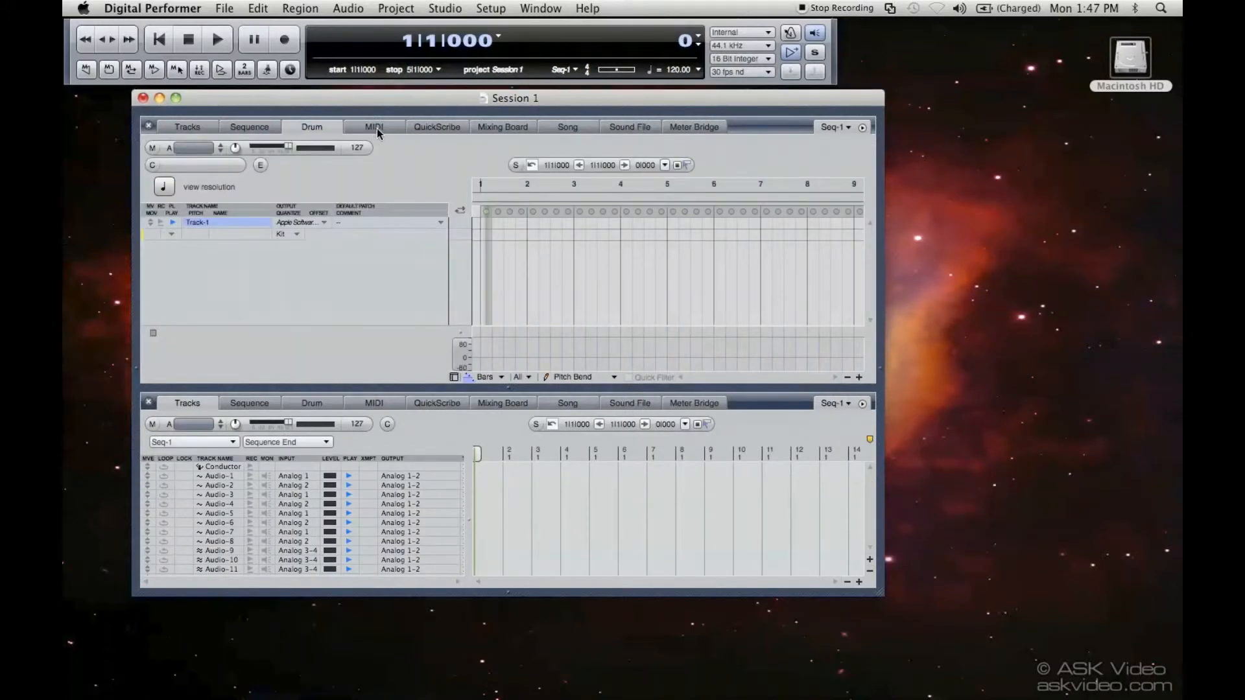
click(437, 126)
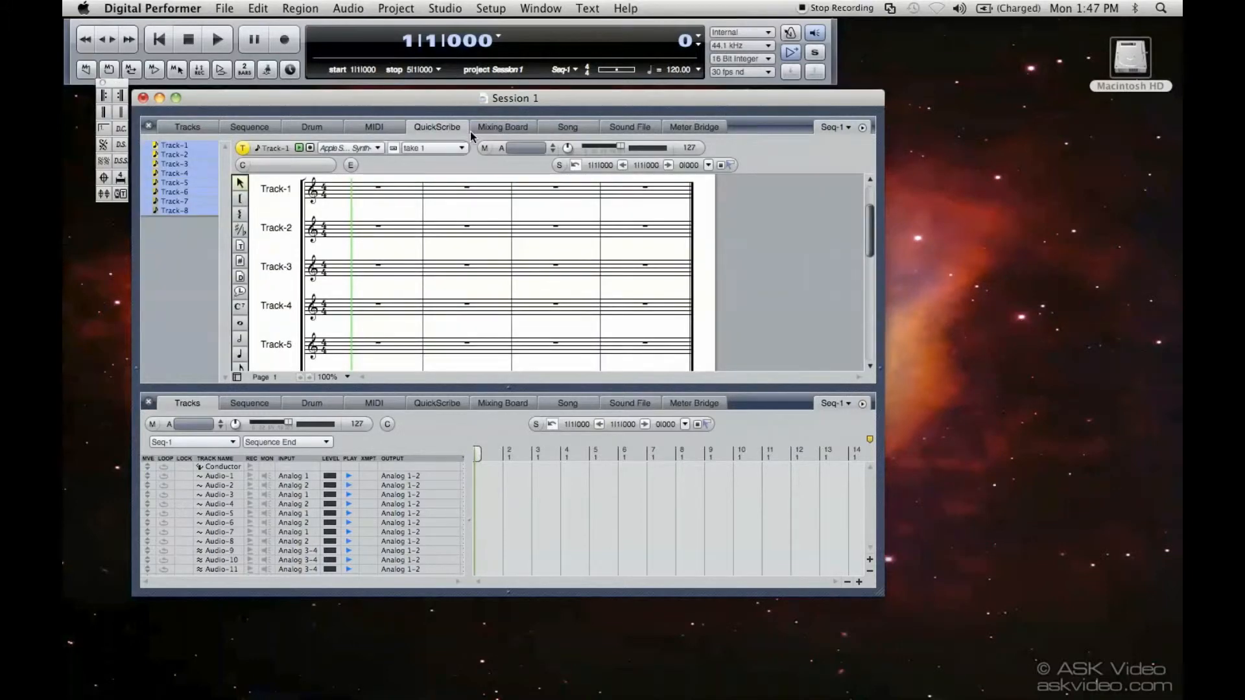
click(503, 126)
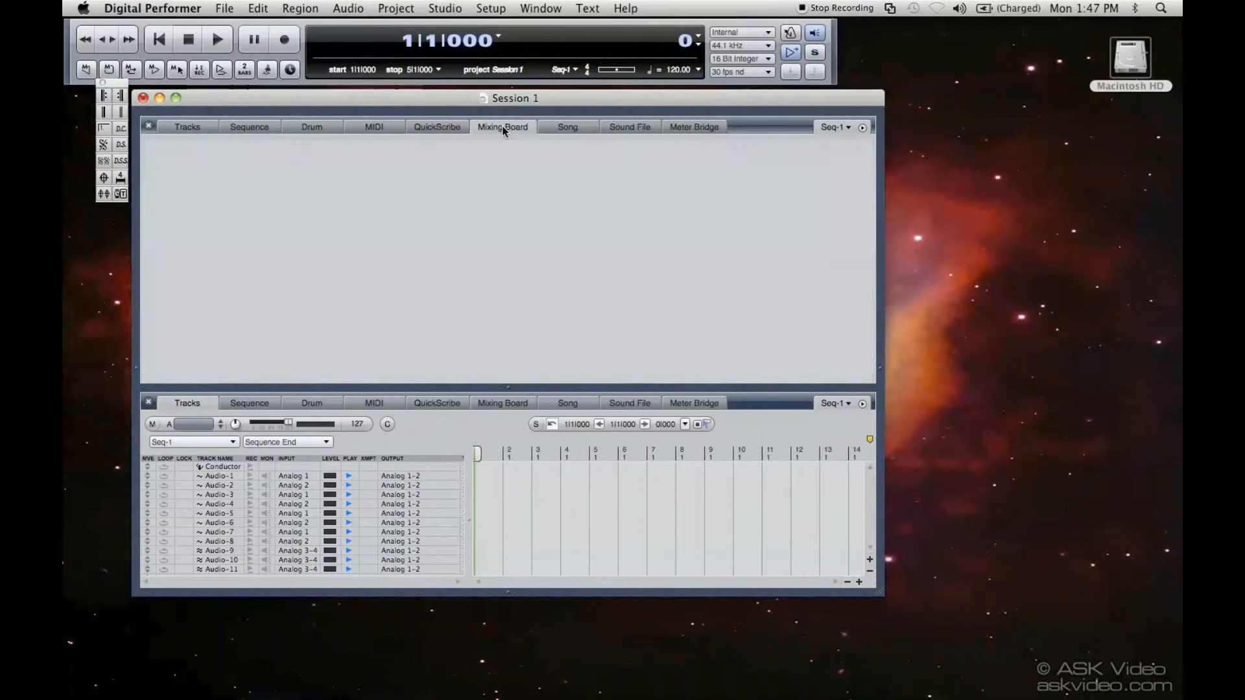
click(501, 125)
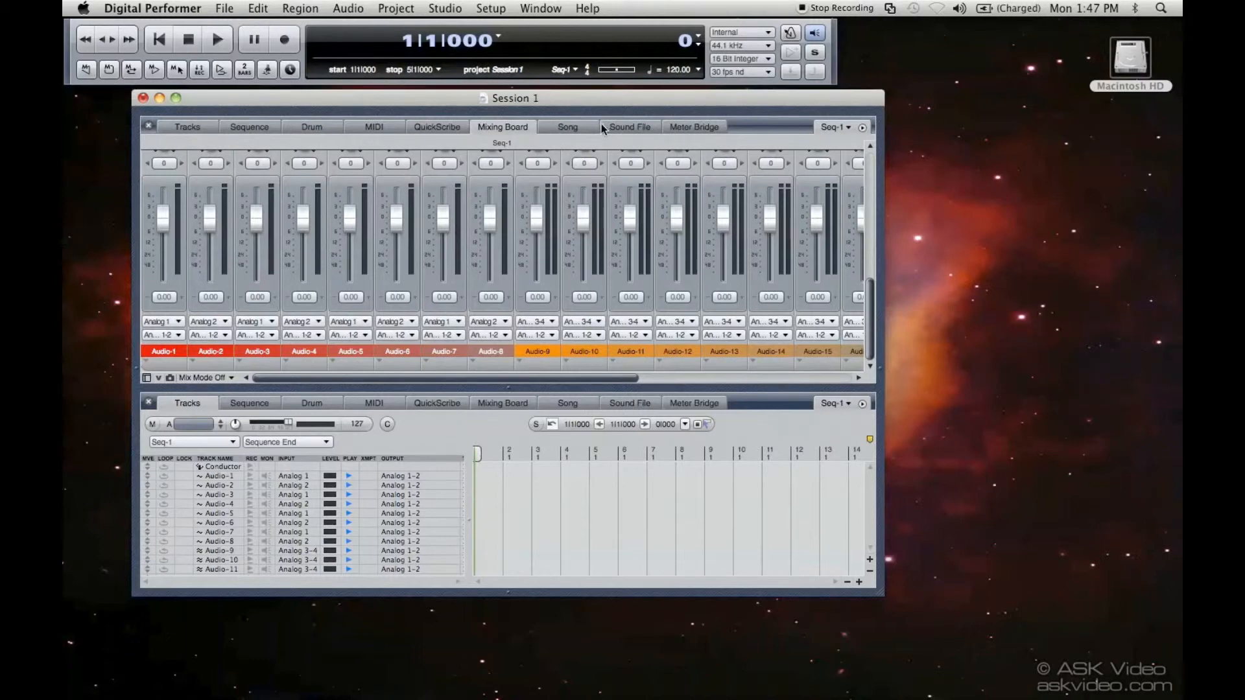
click(567, 126)
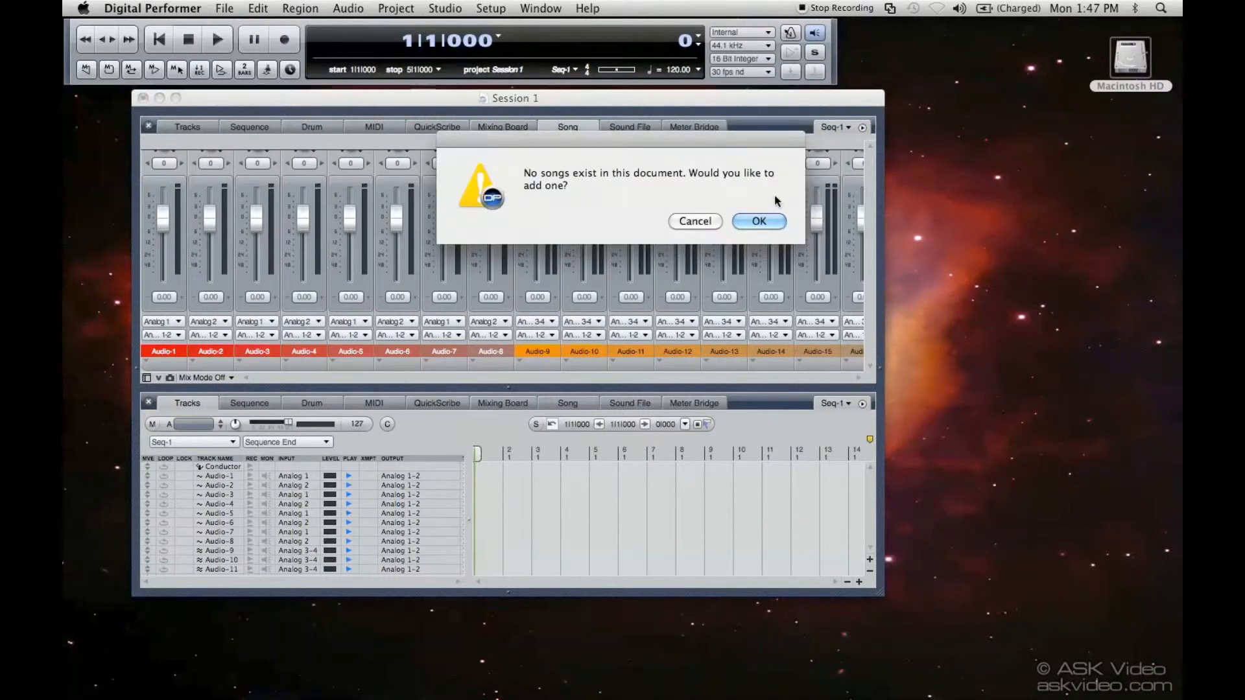
click(756, 220)
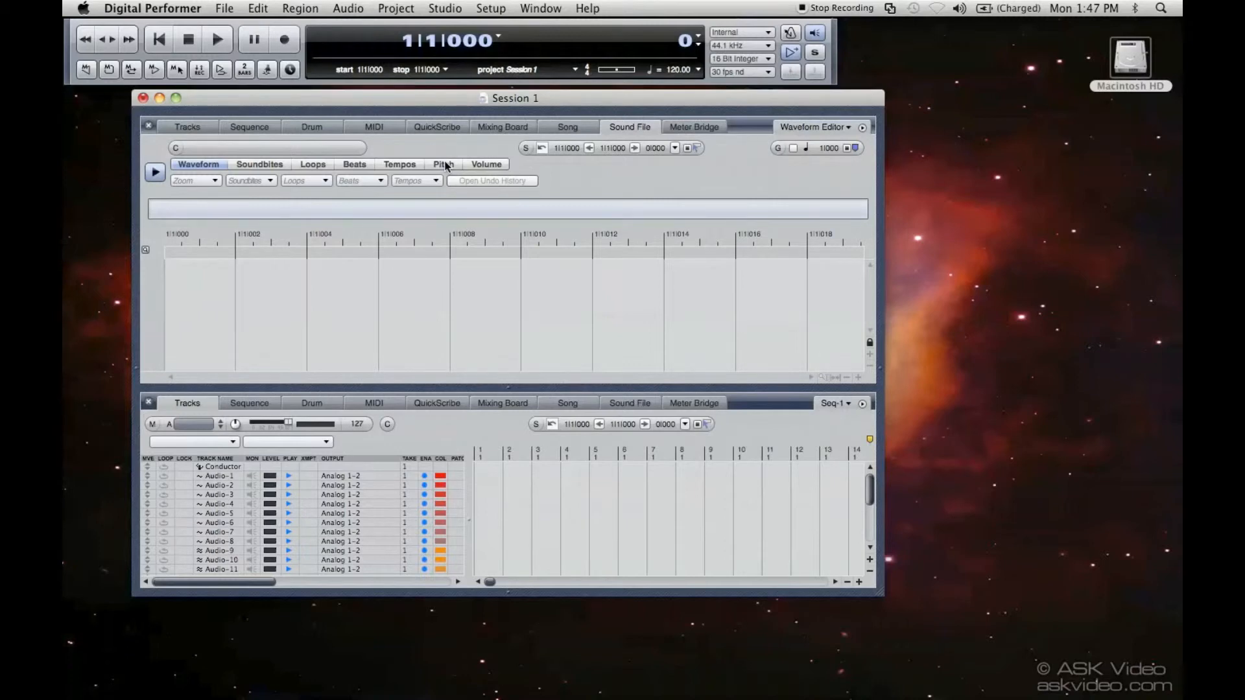
mouse_move(677, 139)
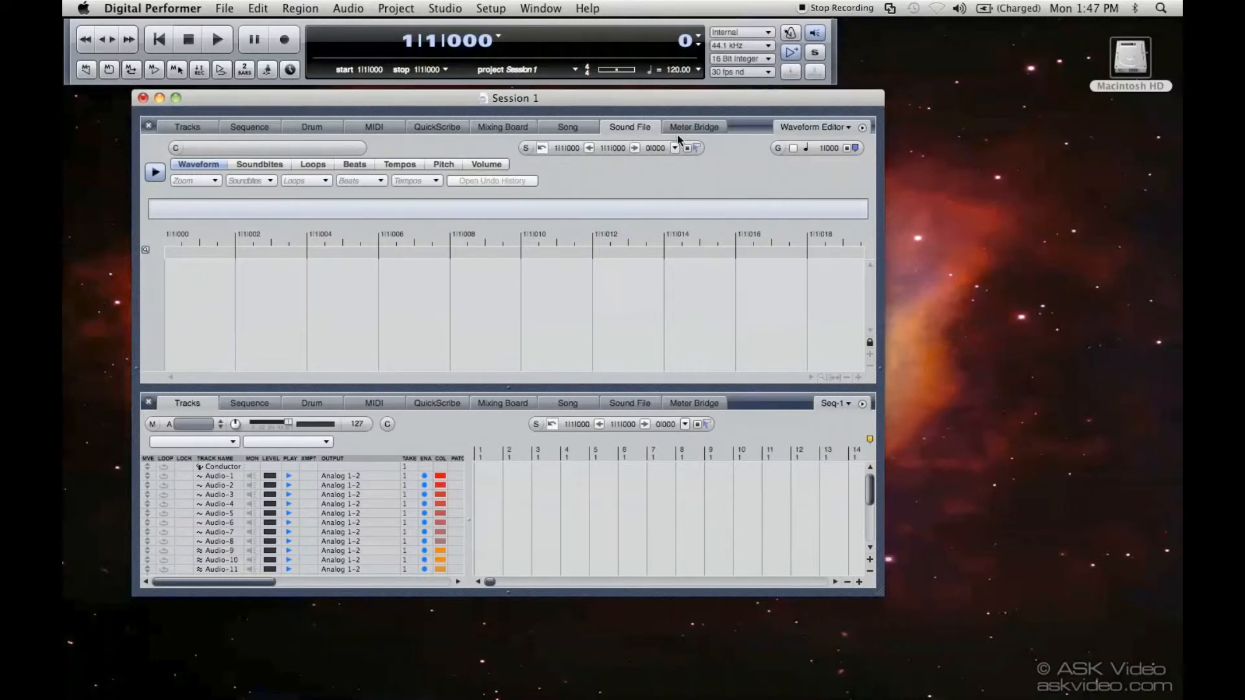
mouse_move(670, 140)
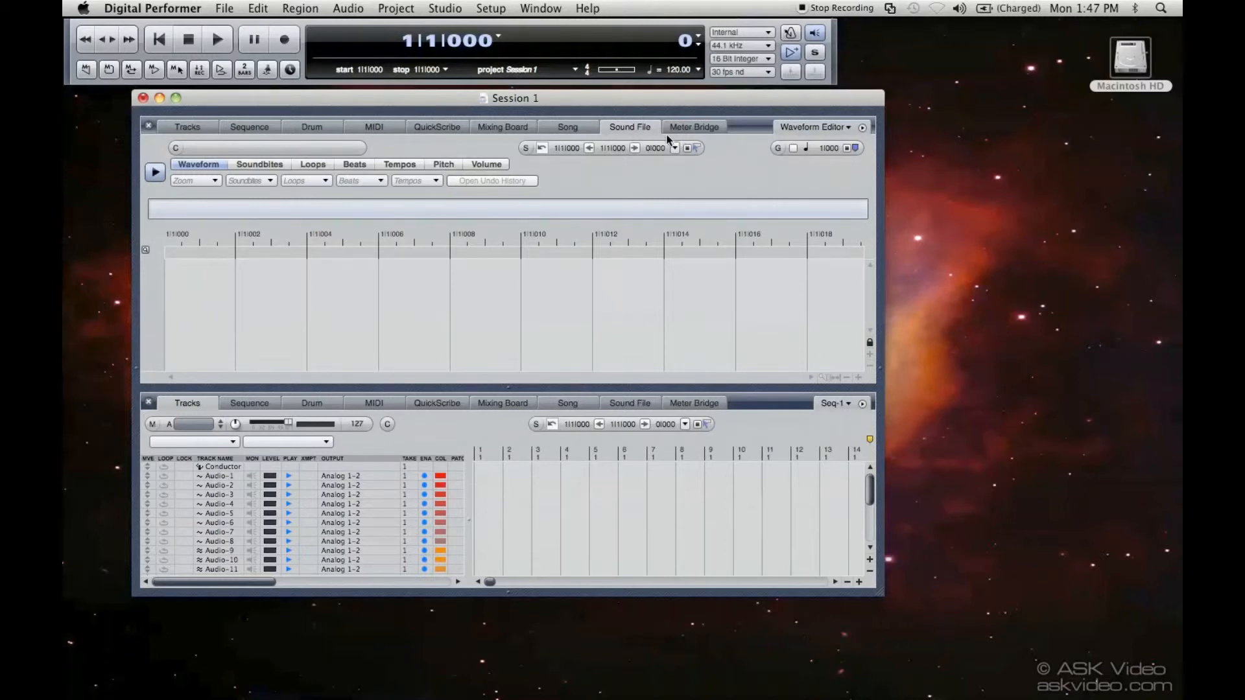
Step: Show the Meter Bridge with input, output and bus meters and scroll to the last audio tracks
click(693, 127)
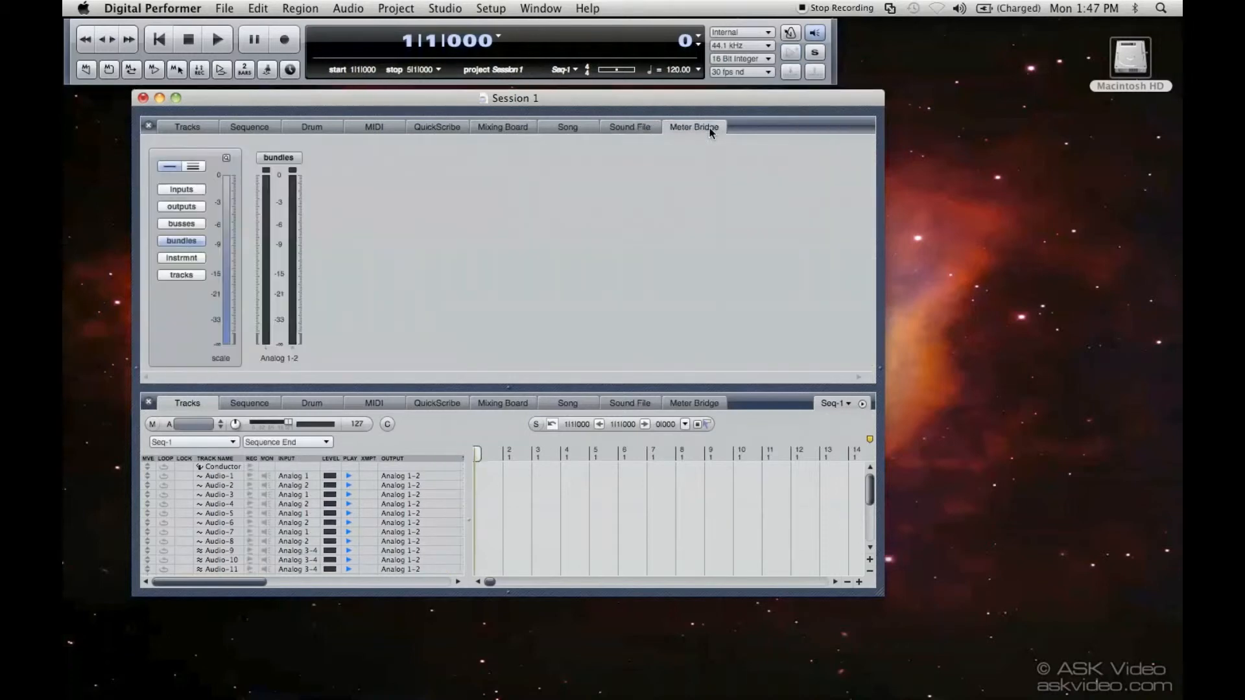
click(181, 189)
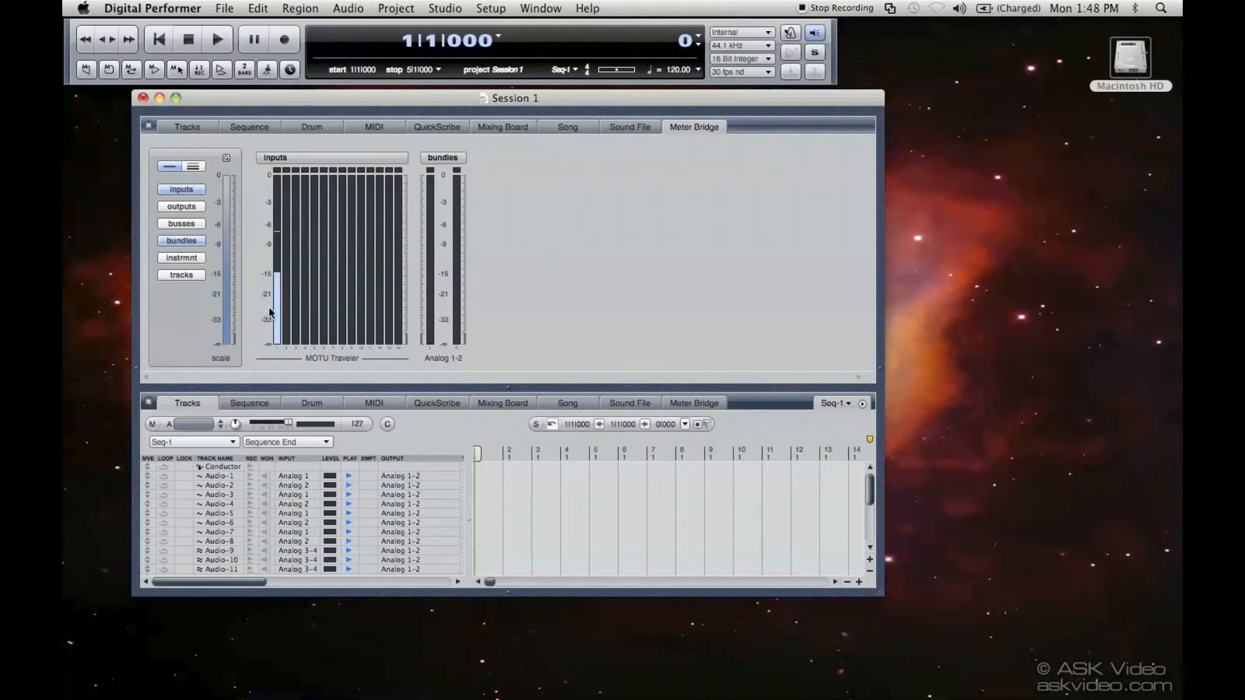
click(181, 206)
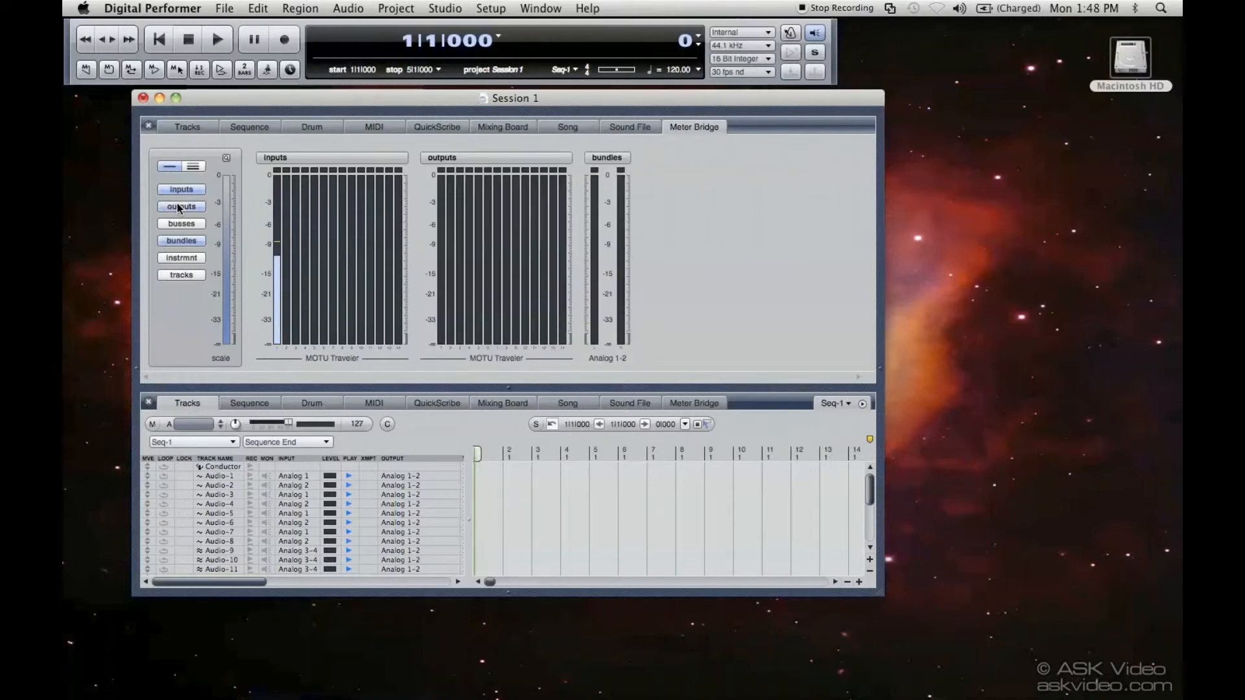
click(181, 223)
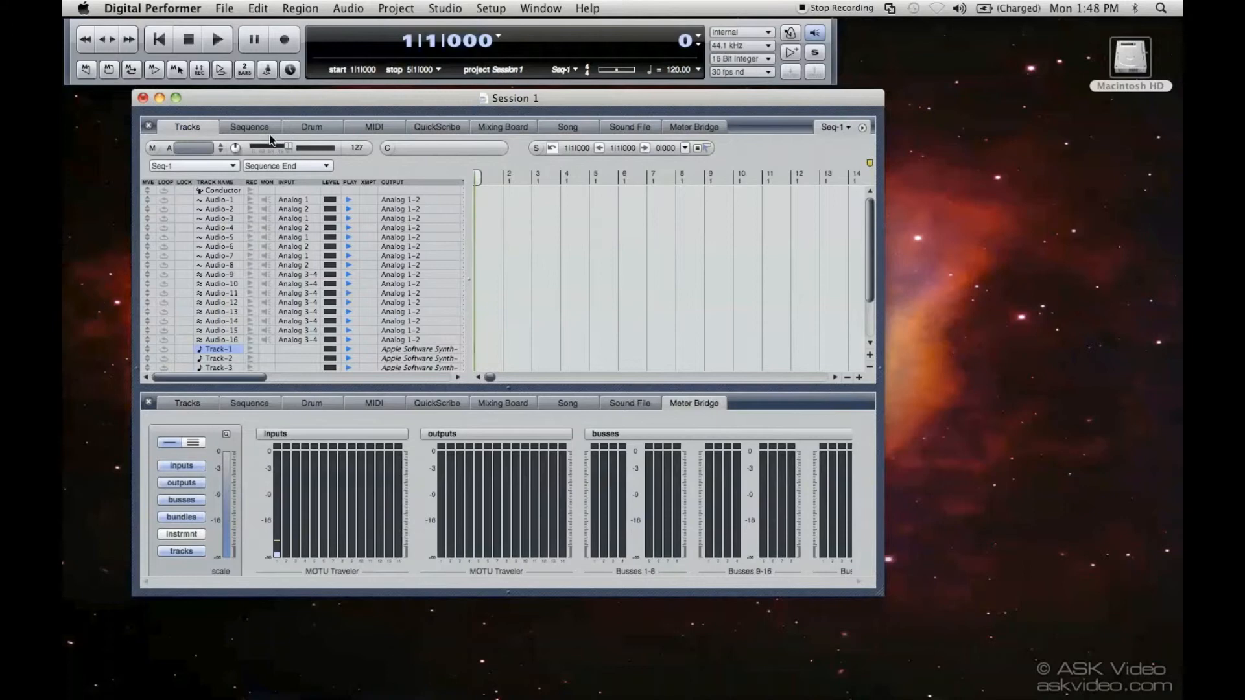
scroll(down, 3)
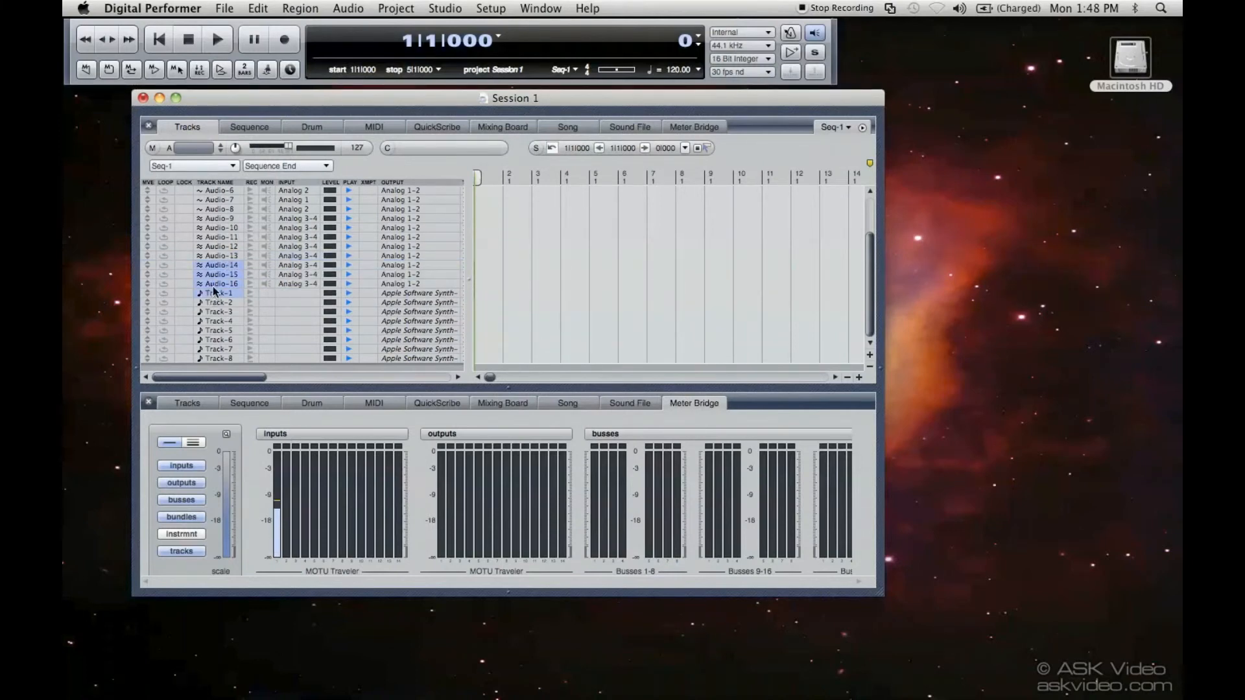
Step: Delete the selected tracks Audio-14 through Audio-16 via Delete Tracks
click(348, 8)
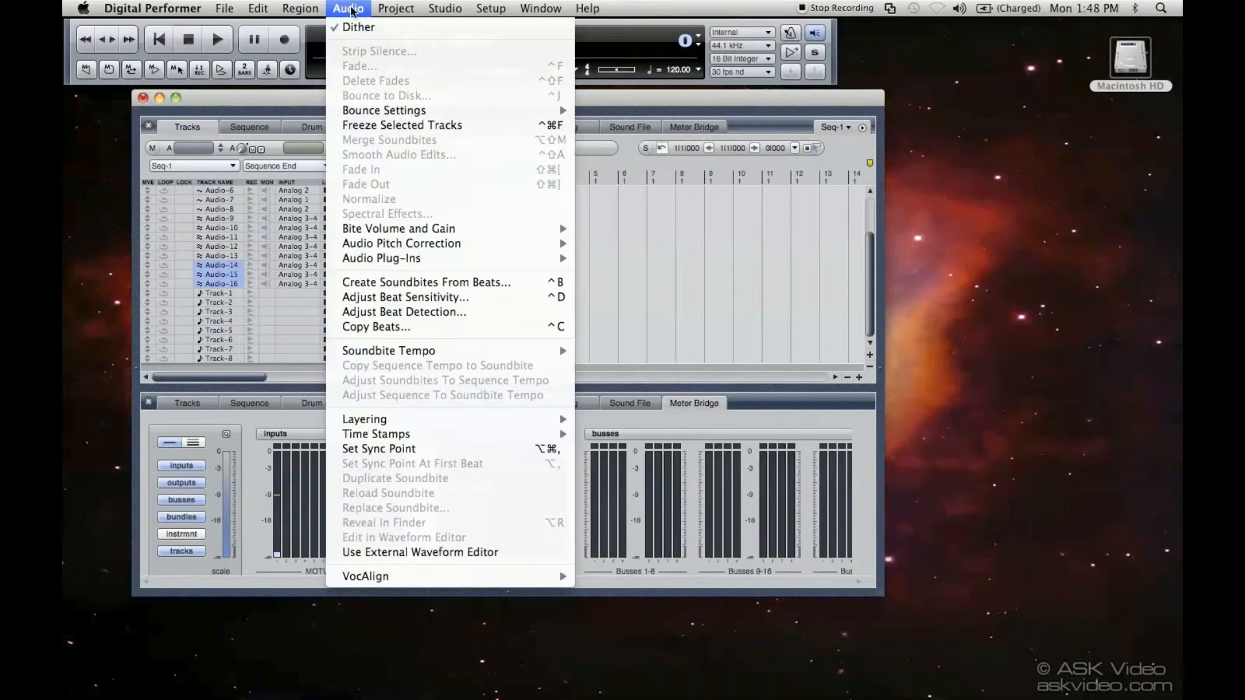
click(395, 9)
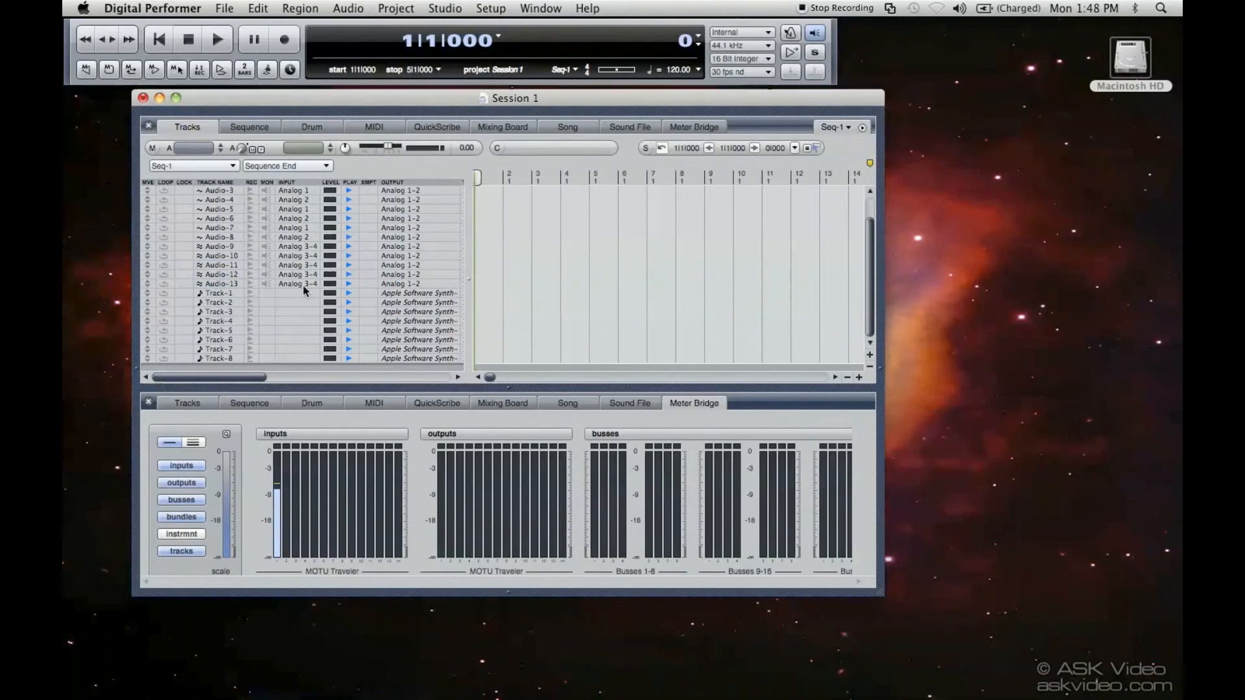
click(224, 8)
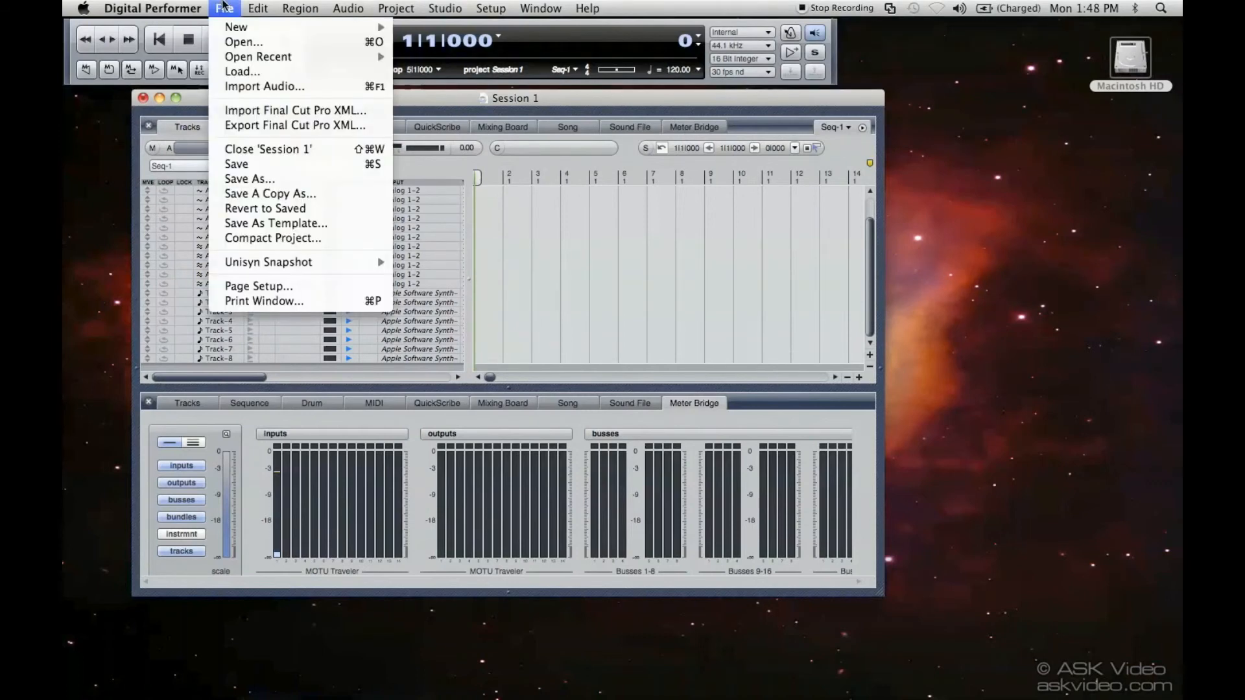
mouse_move(265, 85)
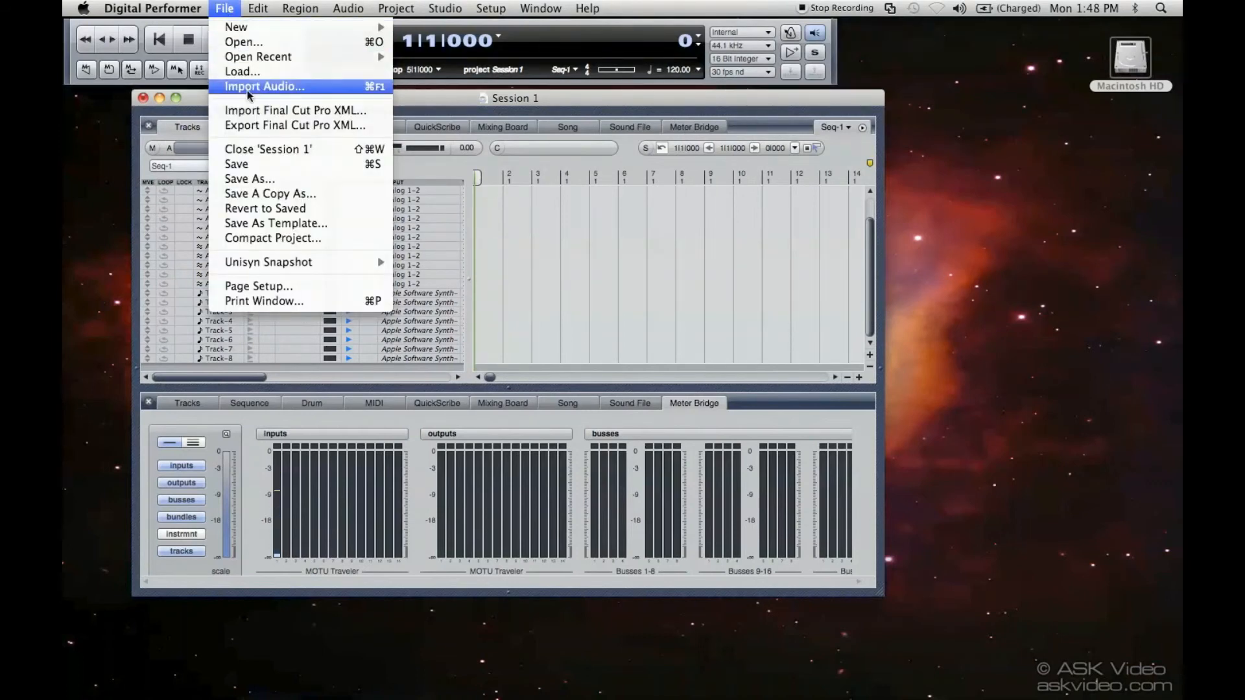
mouse_move(275, 223)
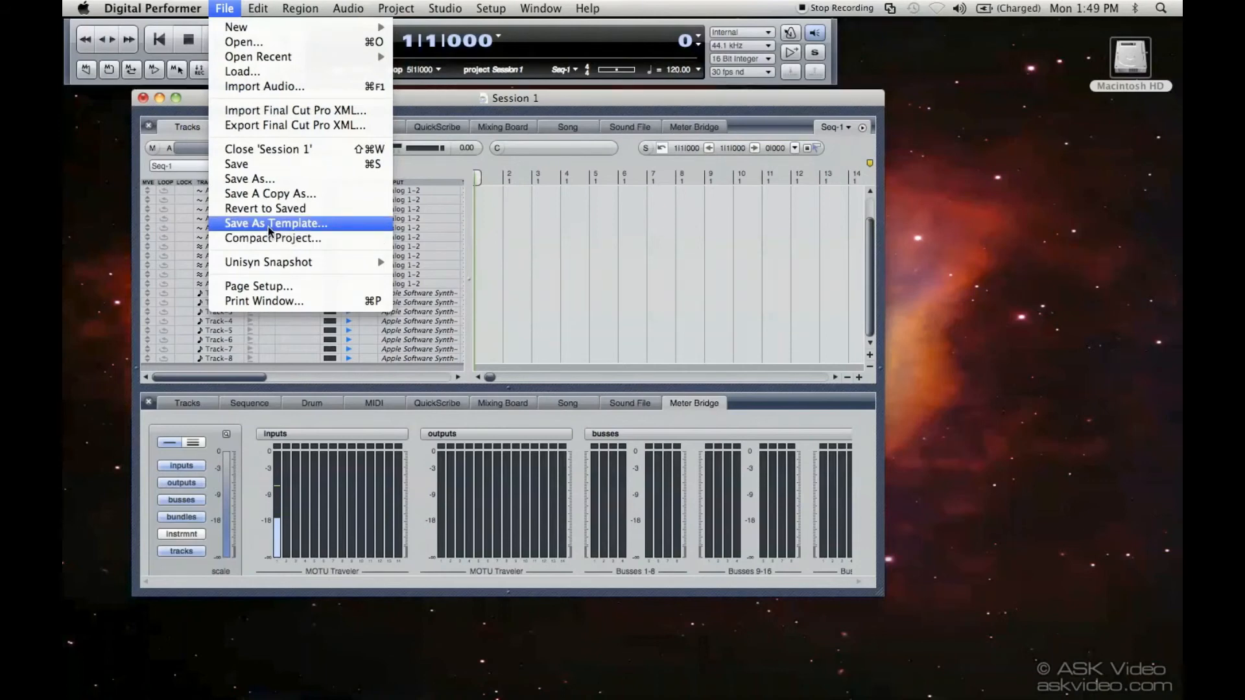
Step: Save the session as a new template named 'Midi & Audio 2'
click(275, 223)
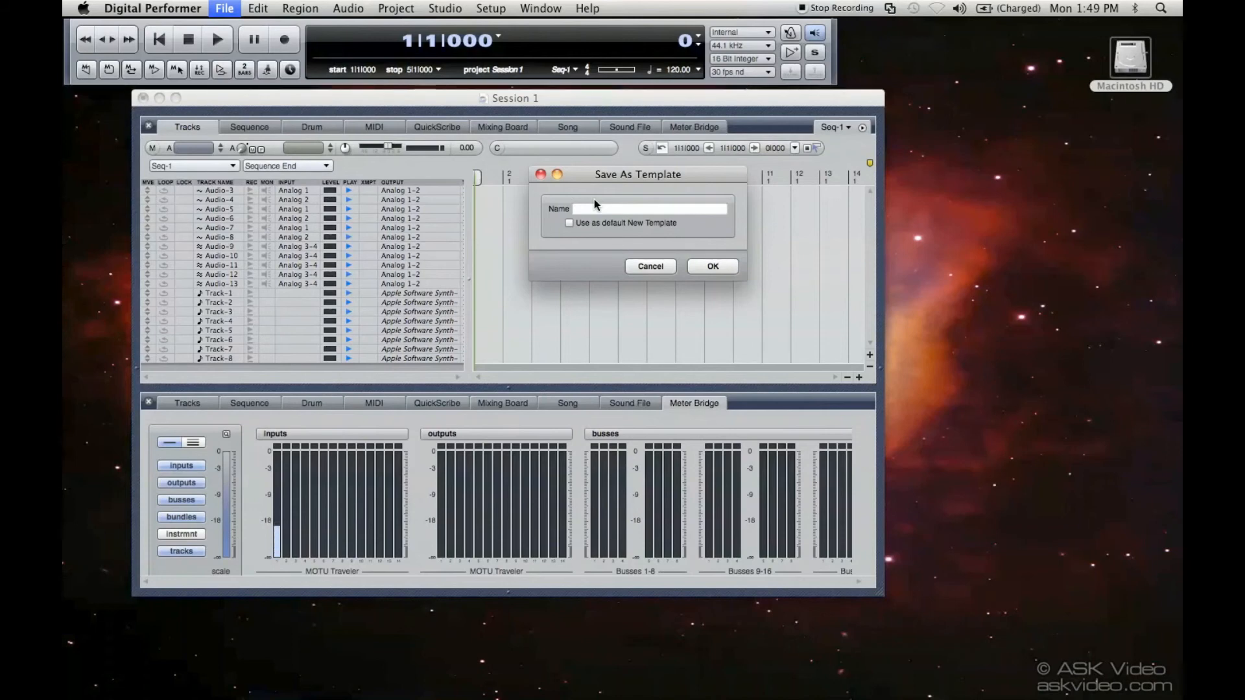
text(Midi &)
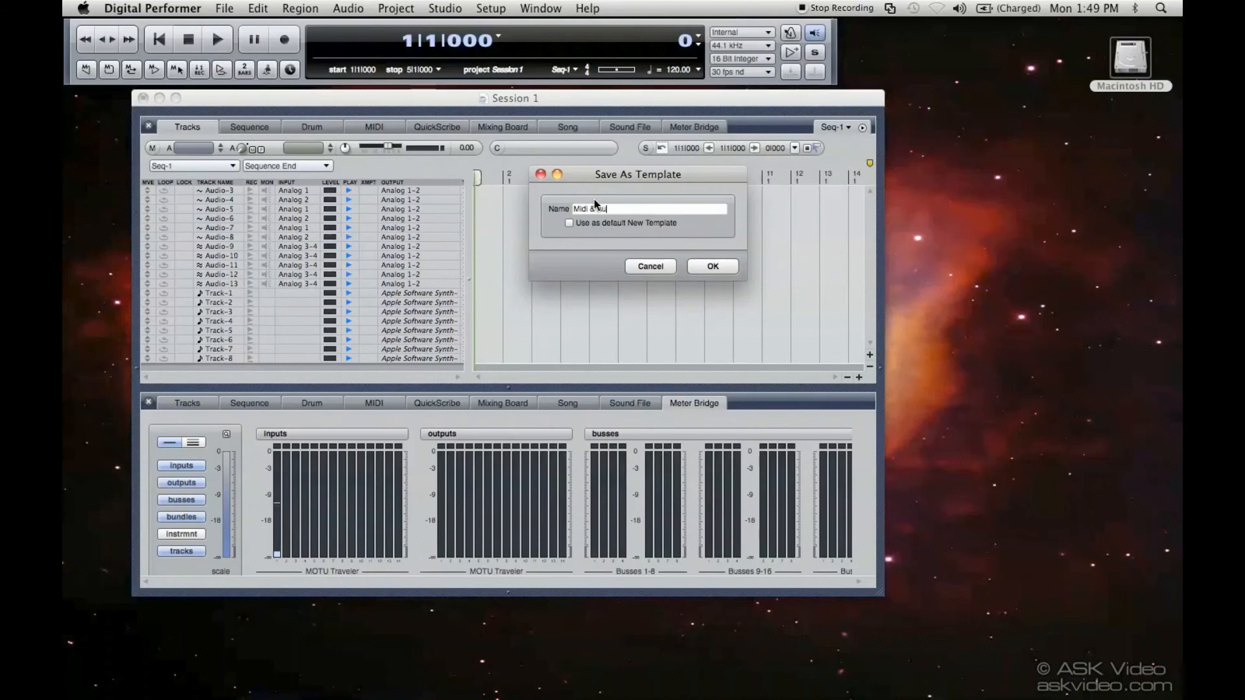
text(Audio)
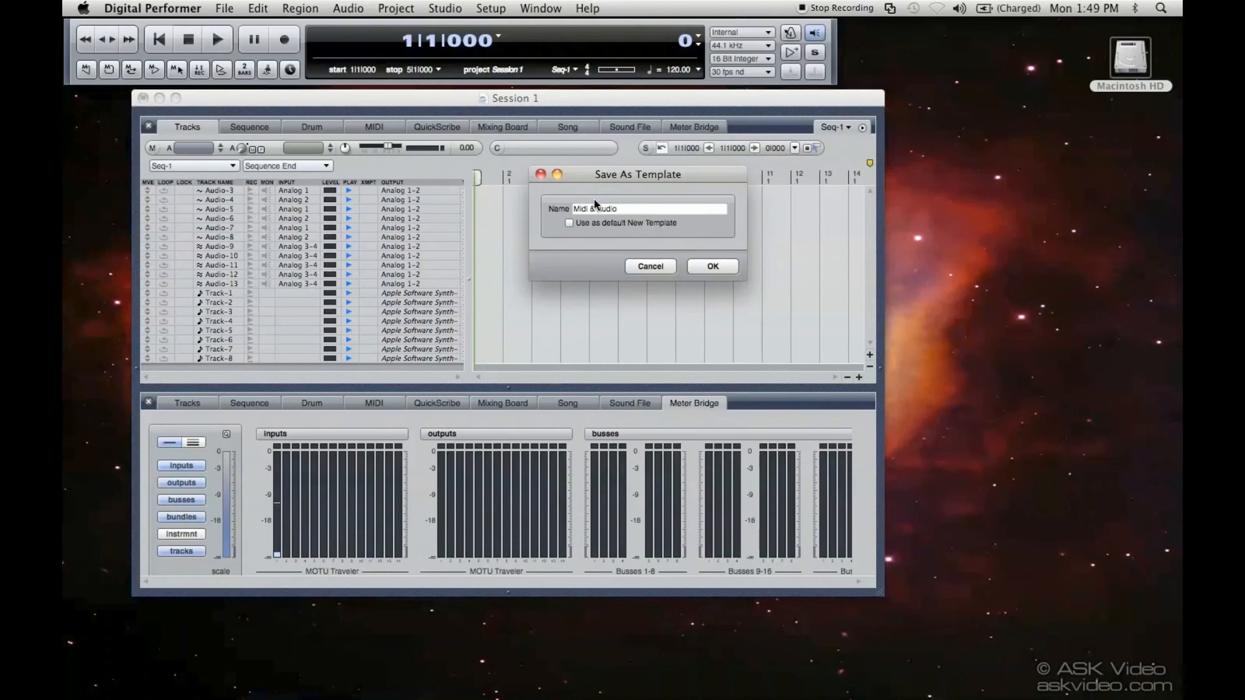
text(2)
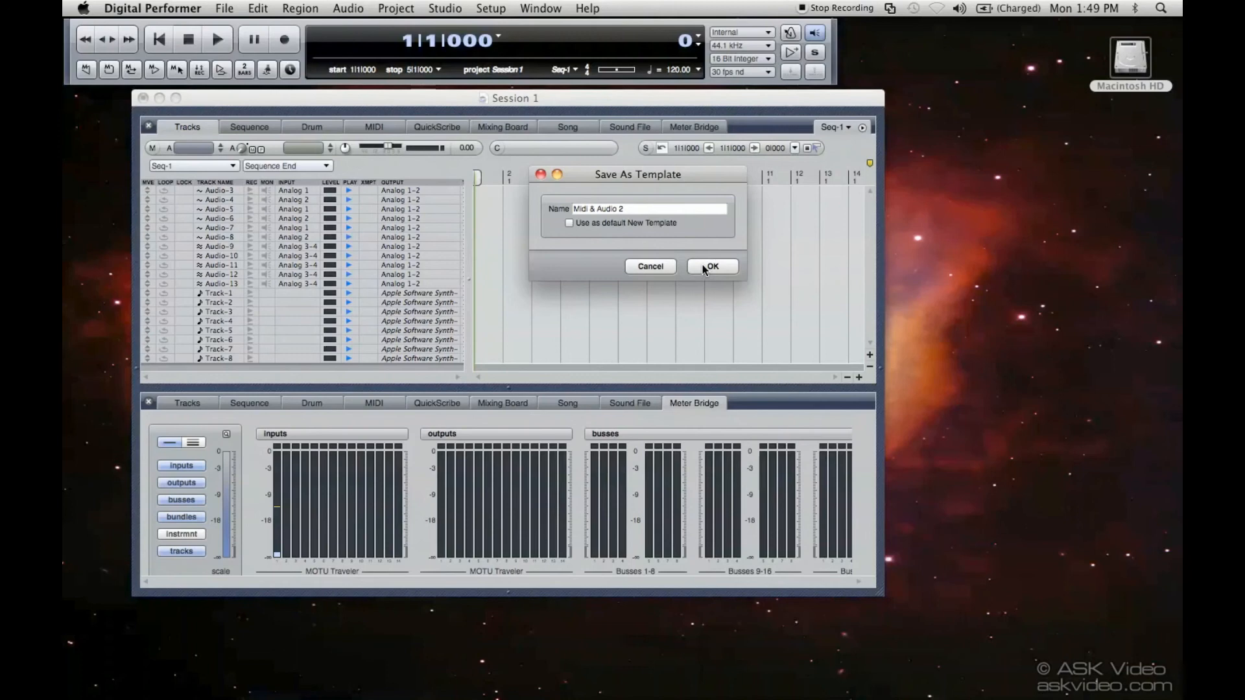
click(710, 266)
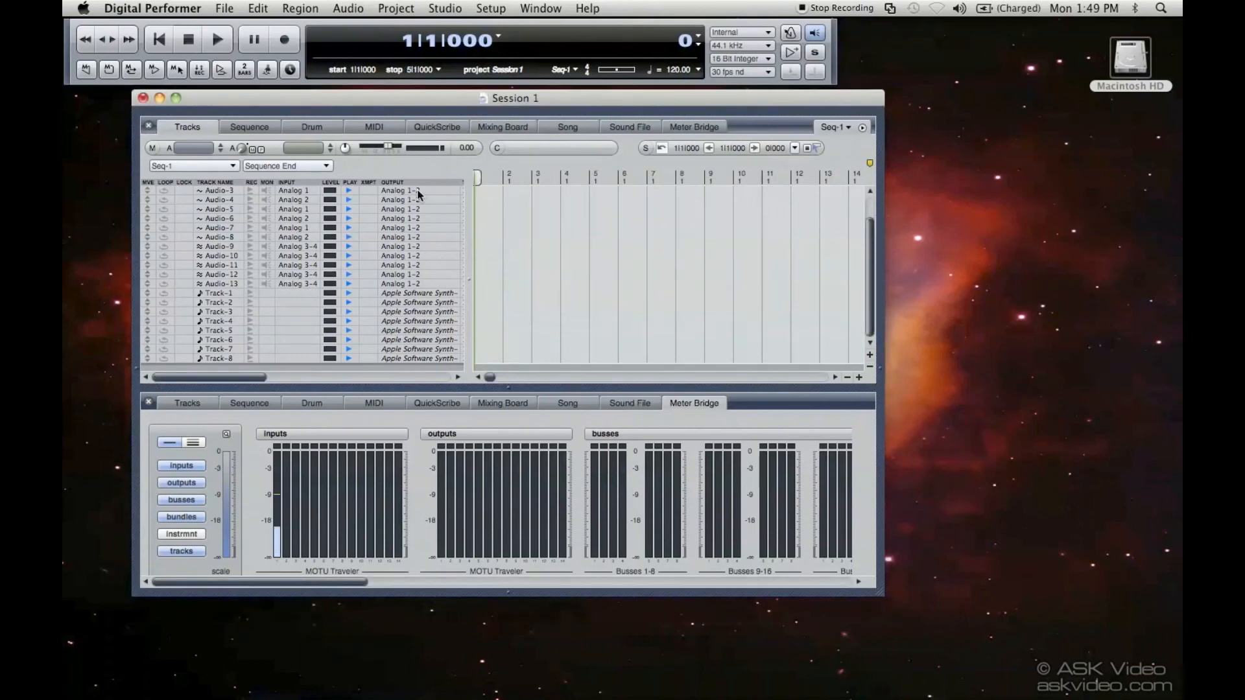